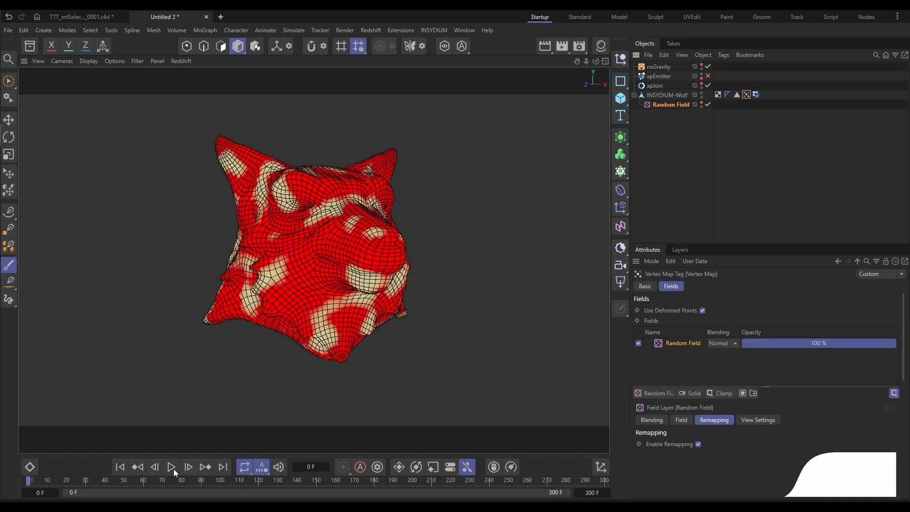
- Play the animation and orbit the view to look down on the plane
click(170, 466)
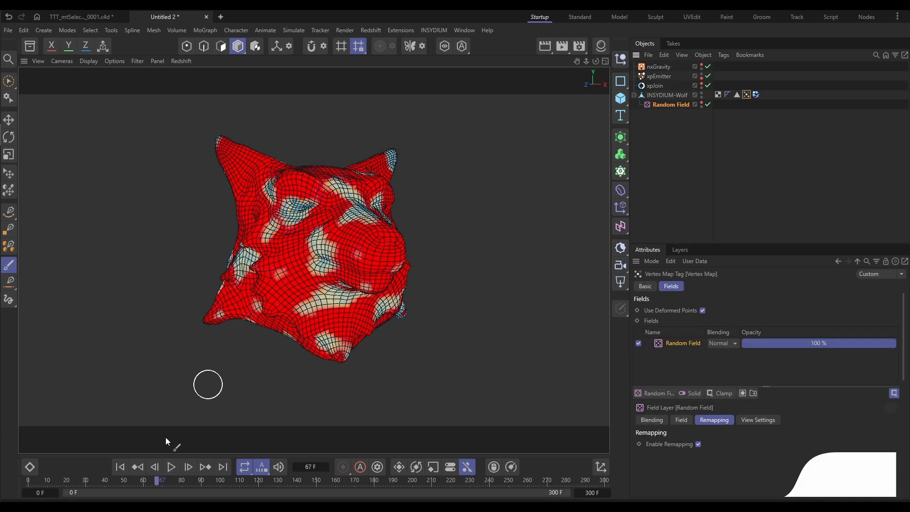
click(171, 466)
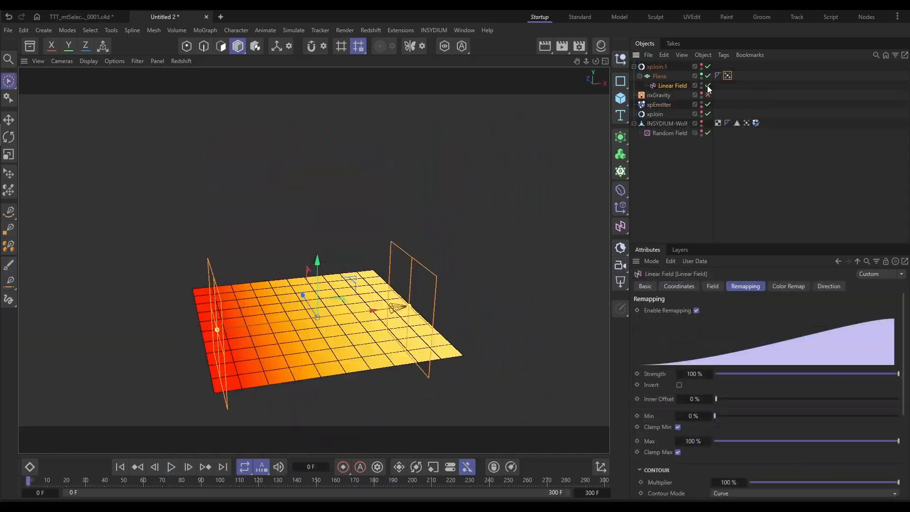
click(171, 467)
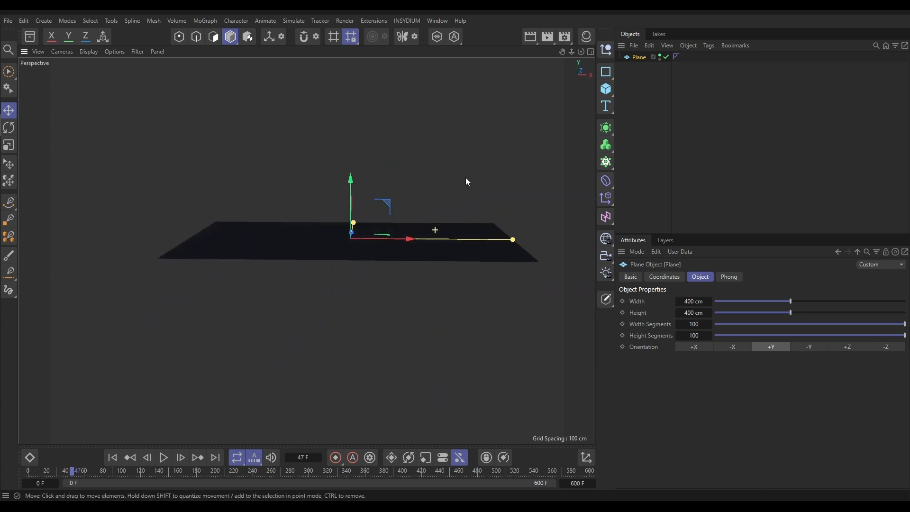
drag(464, 180, 583, 142)
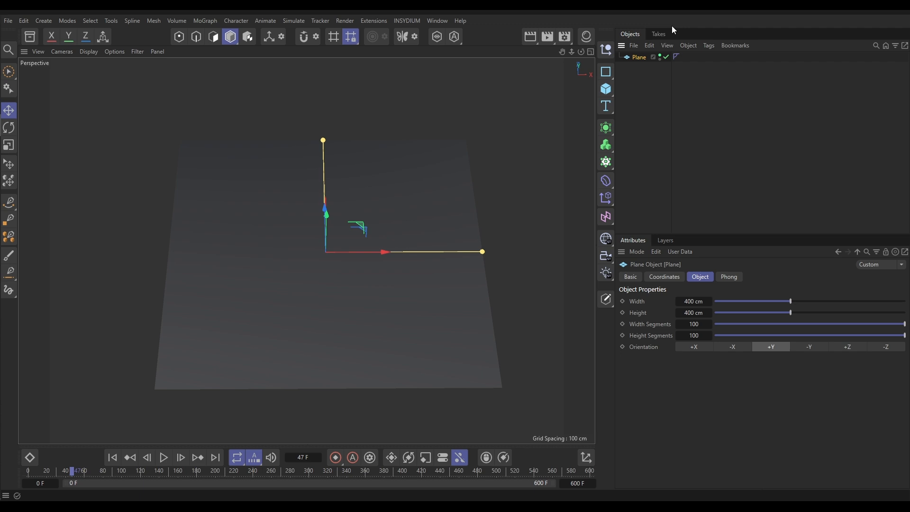
mouse_move(655, 93)
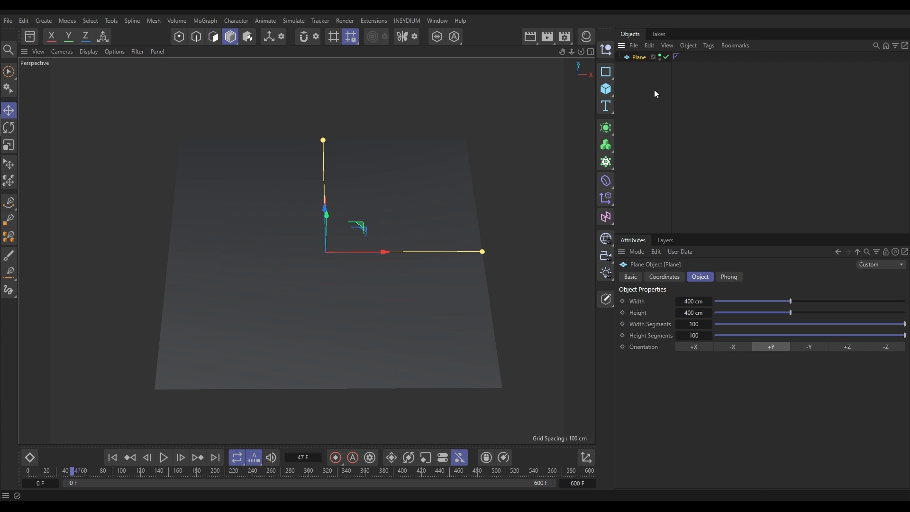
- Add a Vertex Map tag to the Plane and review its Basic and Fields settings
click(708, 45)
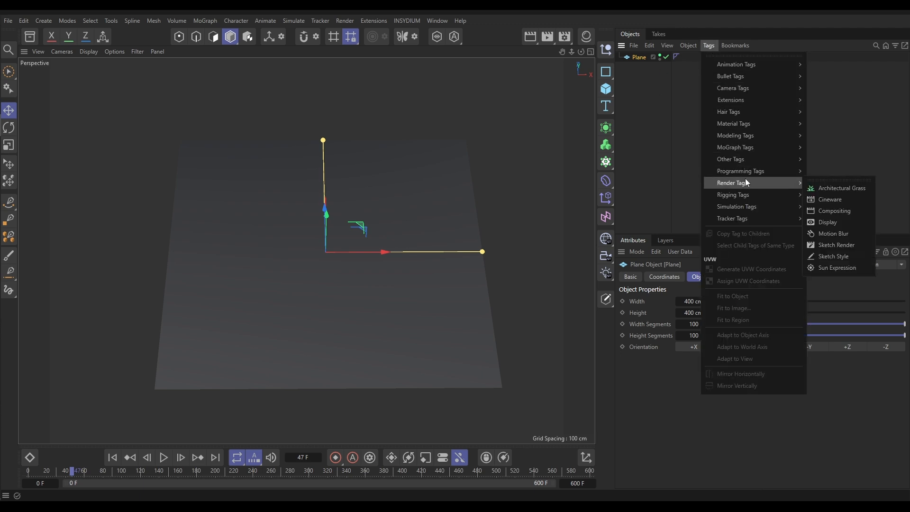
mouse_move(729, 159)
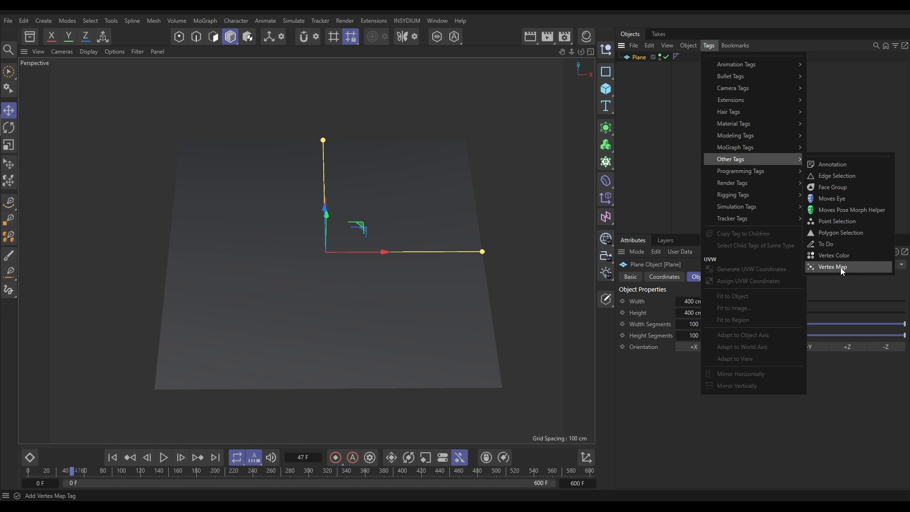
click(833, 267)
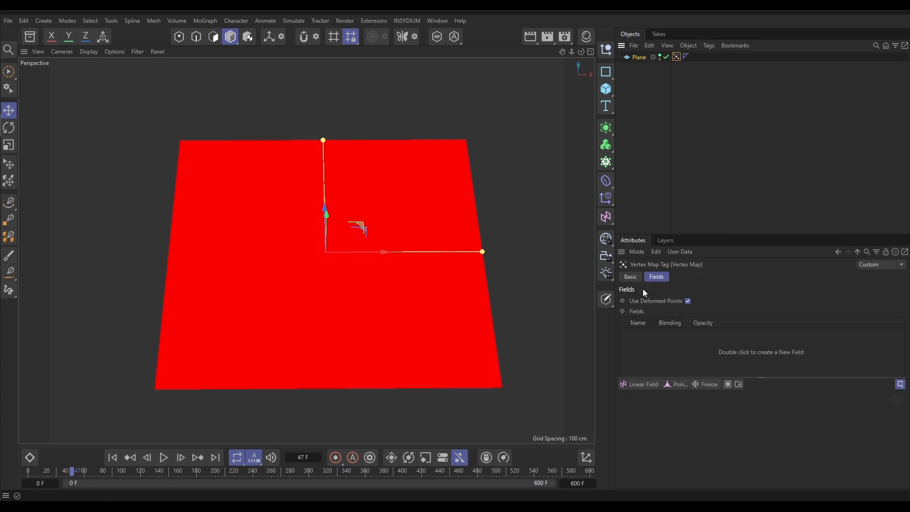
click(629, 277)
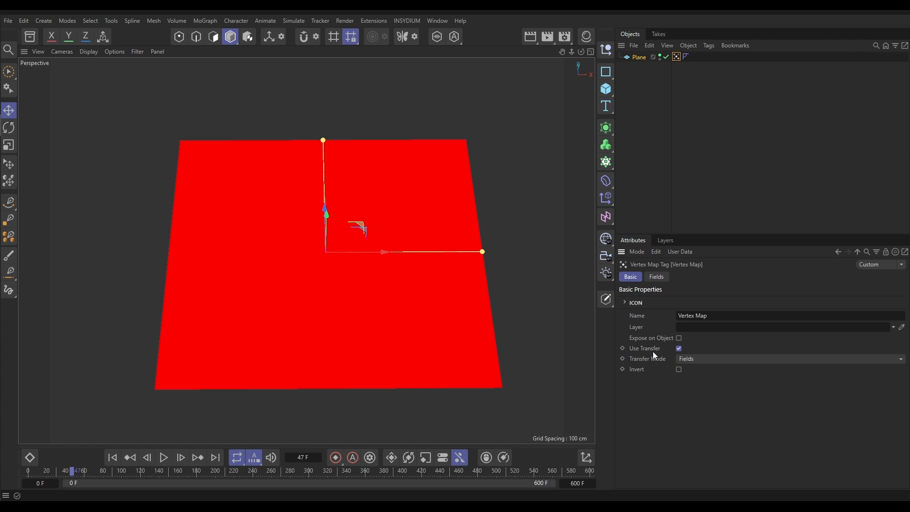
mouse_move(696, 346)
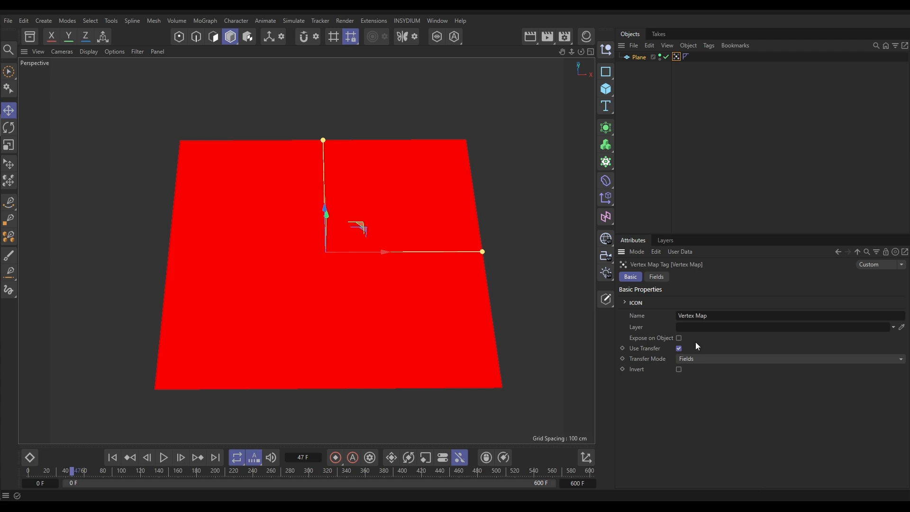
click(654, 277)
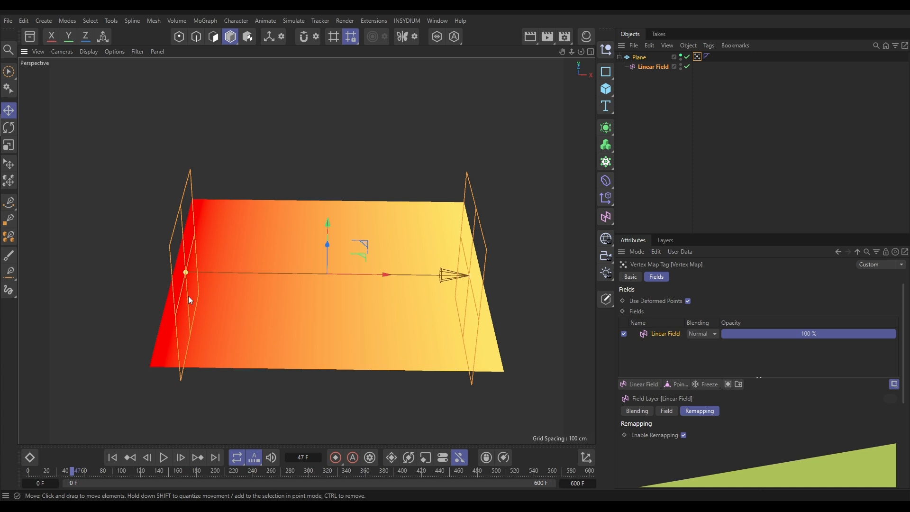
mouse_move(178, 319)
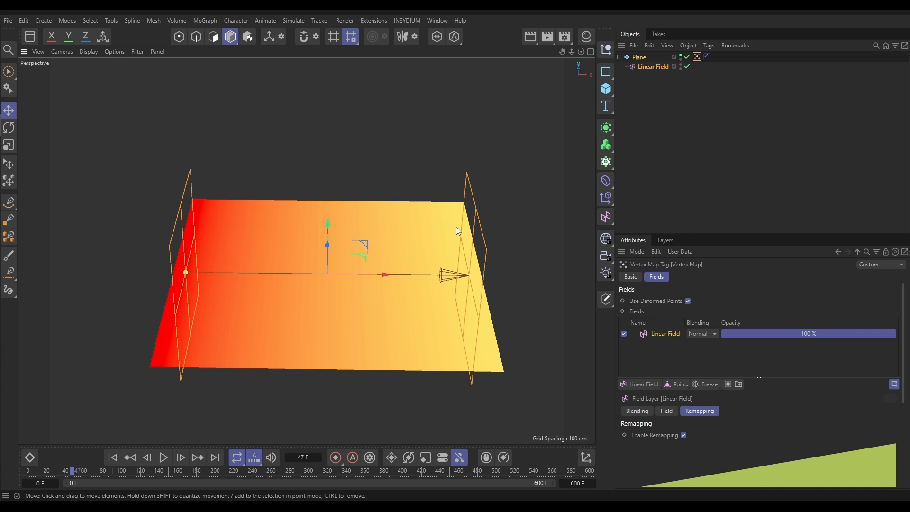
mouse_move(458, 233)
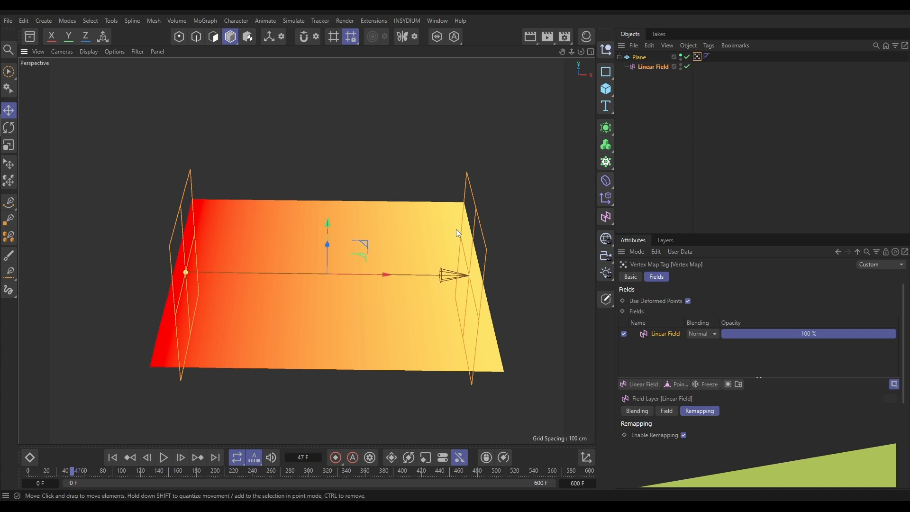
mouse_move(456, 263)
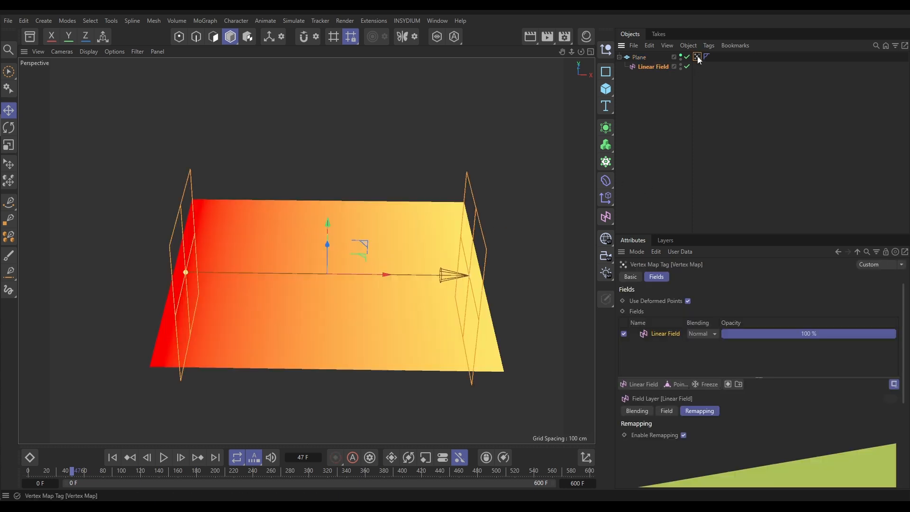
- Select the plane's Vertex Map tag and the plane carrying the Linear Field gradient
click(697, 55)
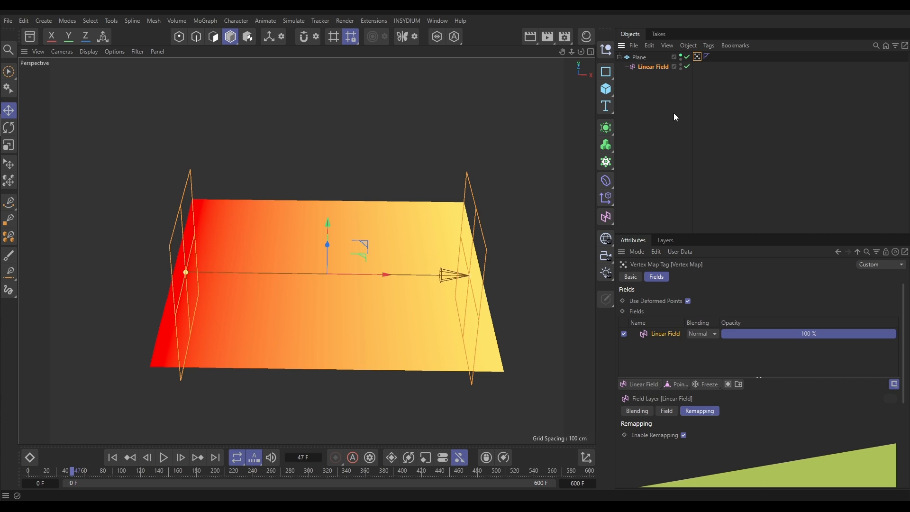
mouse_move(672, 119)
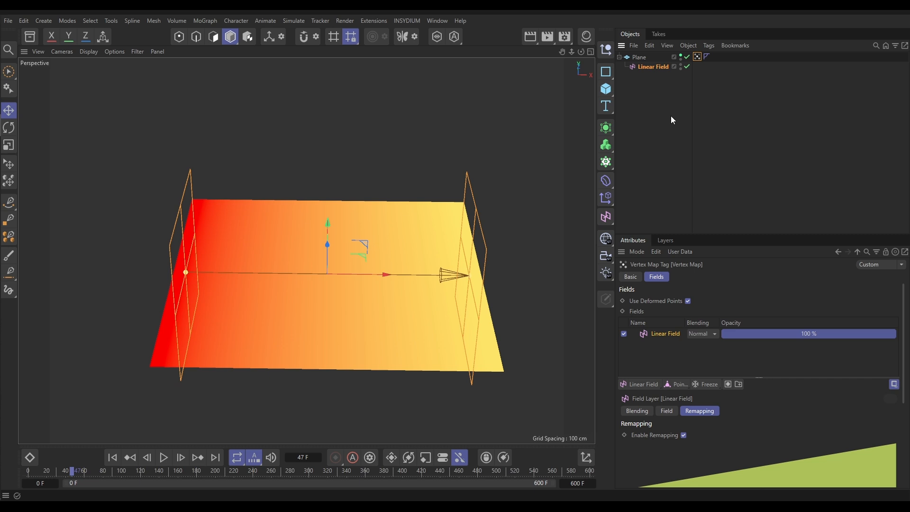
click(639, 57)
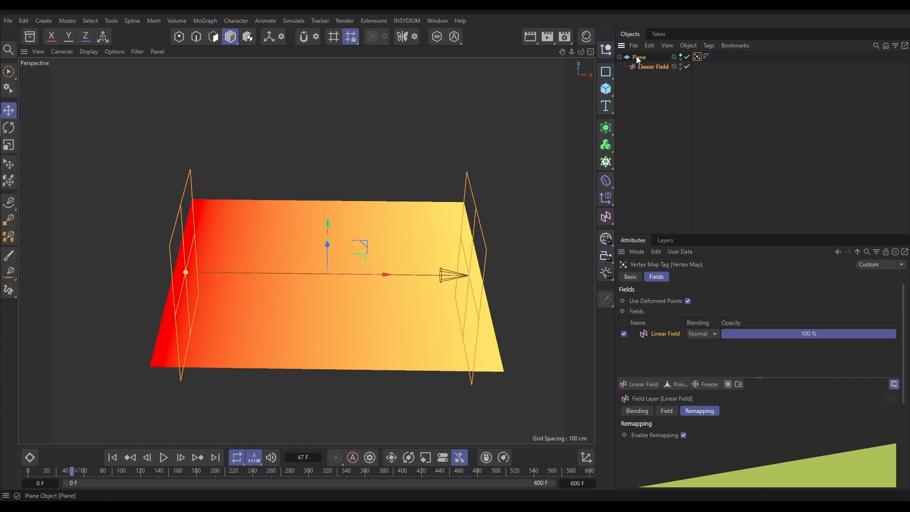
- Add an xpJoin object from X-Particles and nest the Plane with its vertex map under it
click(639, 57)
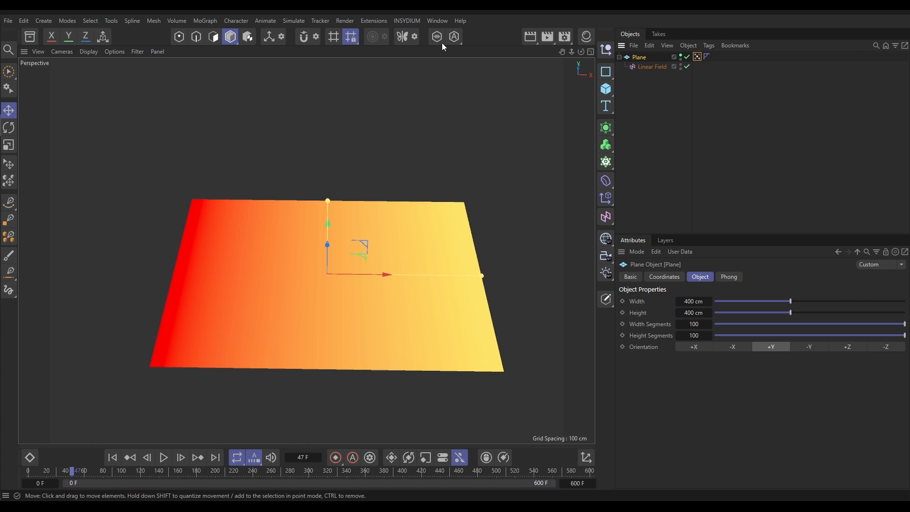
click(407, 20)
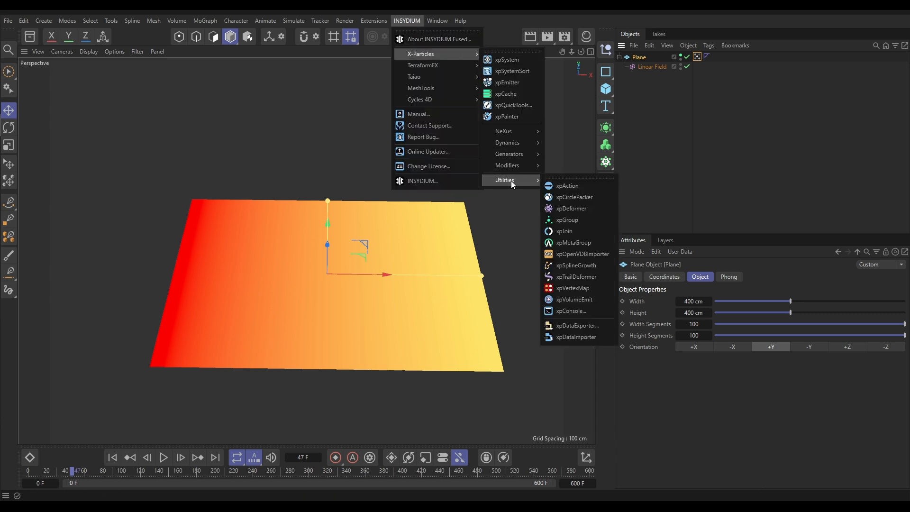
click(562, 231)
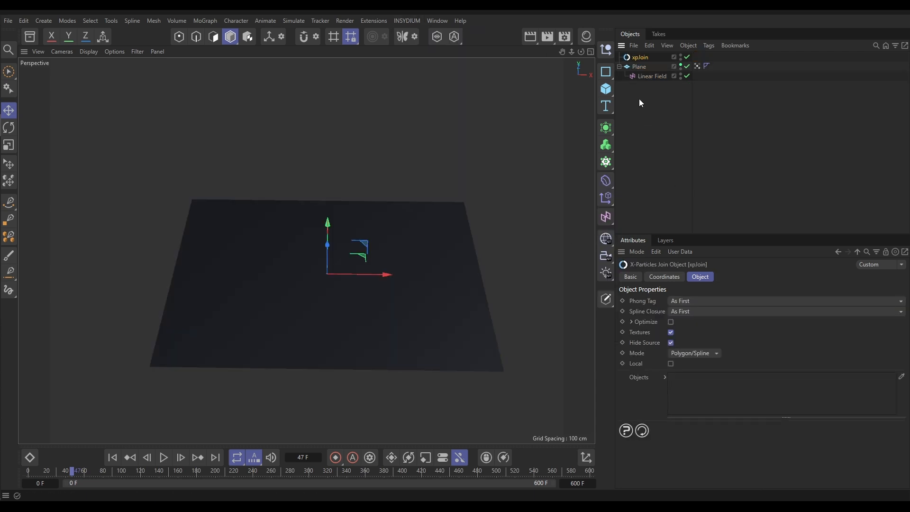
click(644, 67)
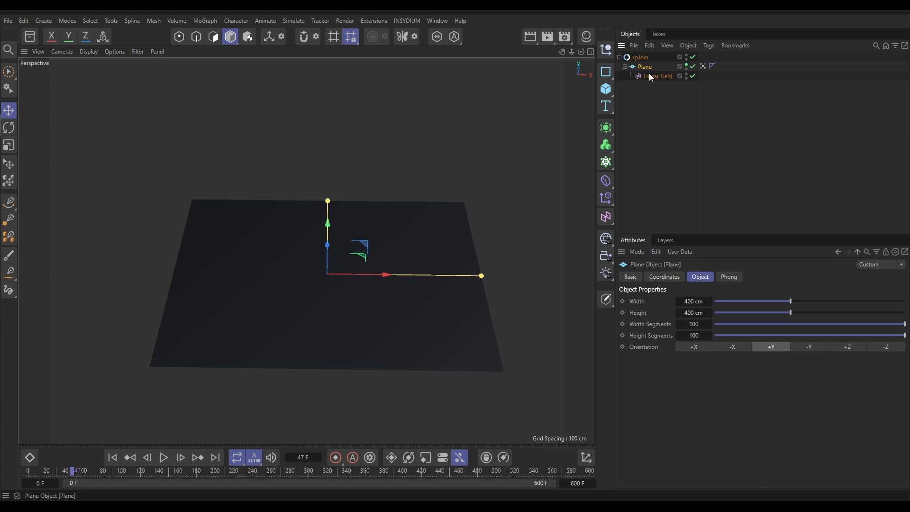
click(658, 75)
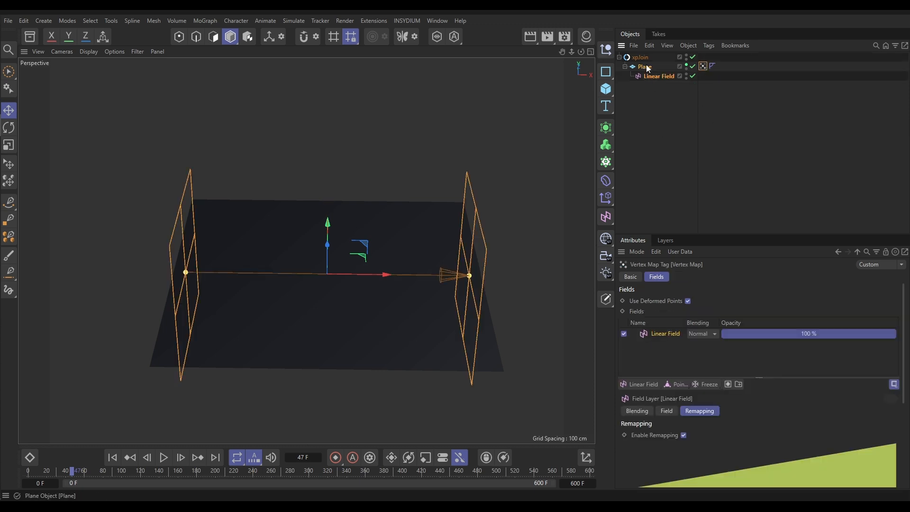
- Stop the xpJoin from hiding its source so the plane's gradient stays visible
click(640, 57)
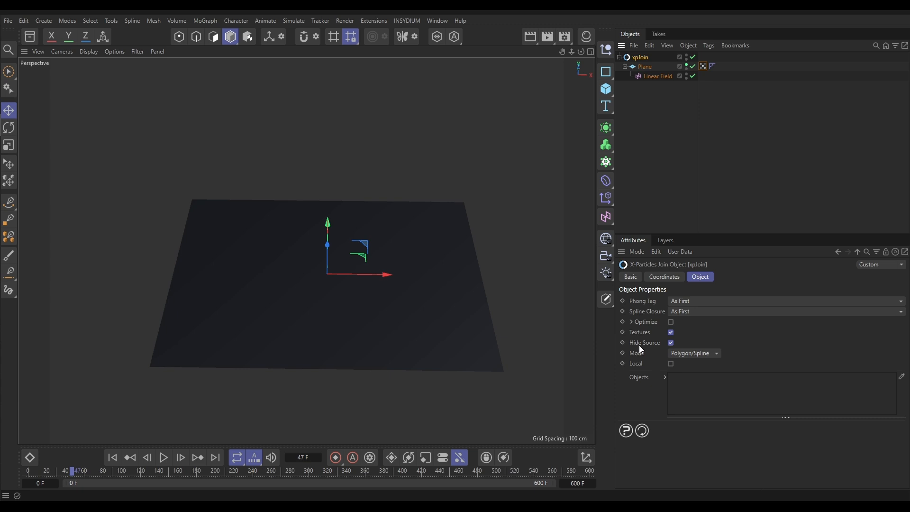
click(670, 342)
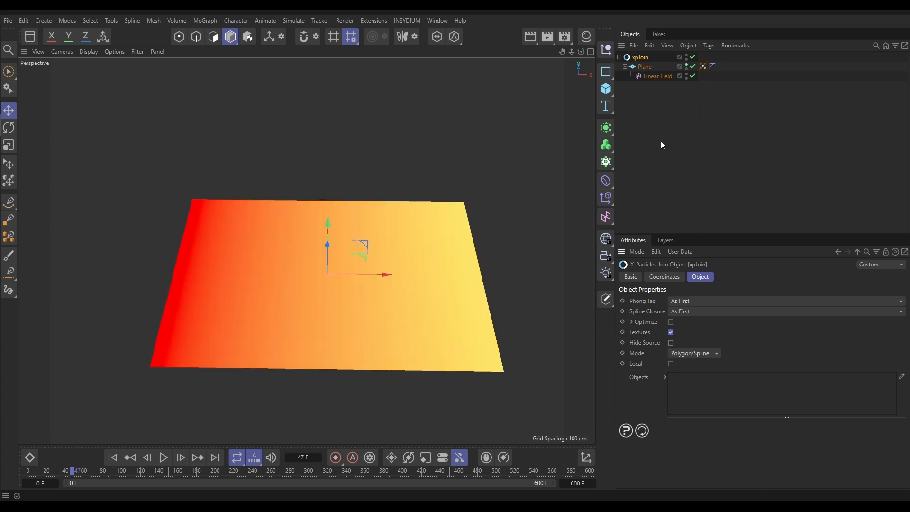
mouse_move(579, 120)
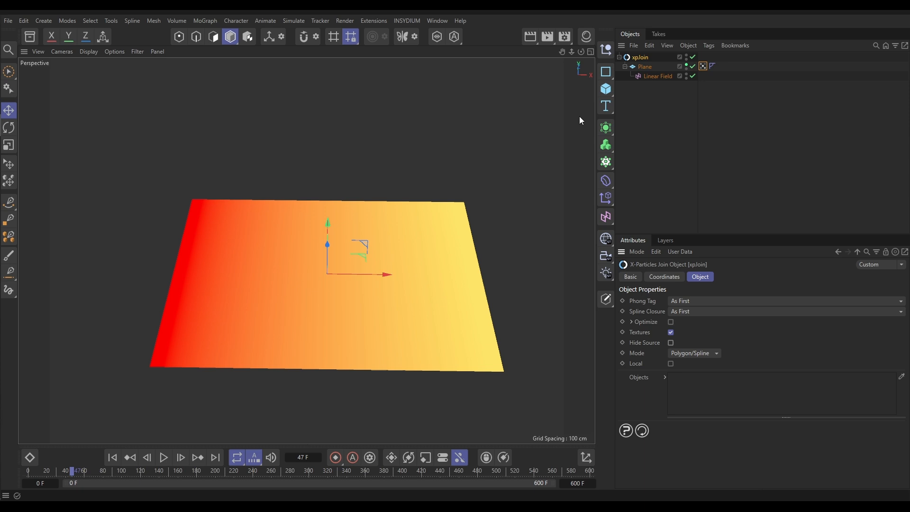
- Create an xpEmitter with Object shape using xpJoin, emitting from Polygon Area
click(407, 20)
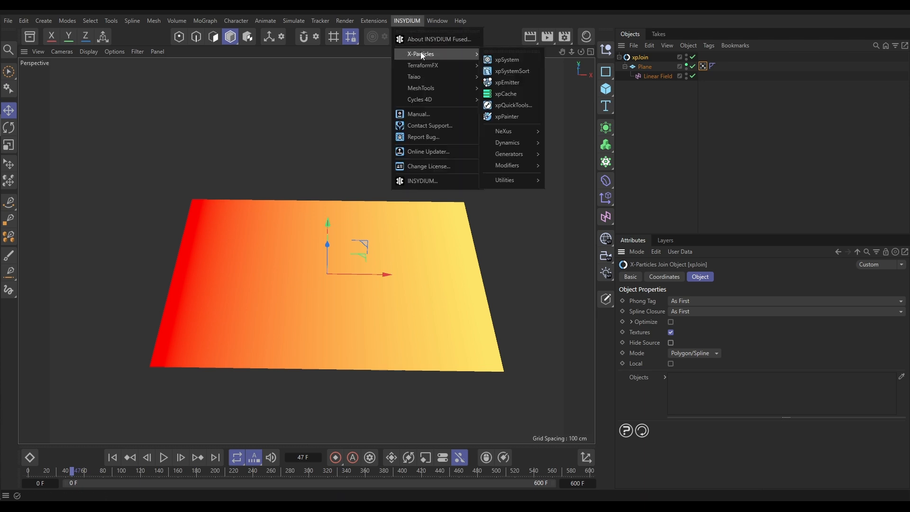
click(506, 82)
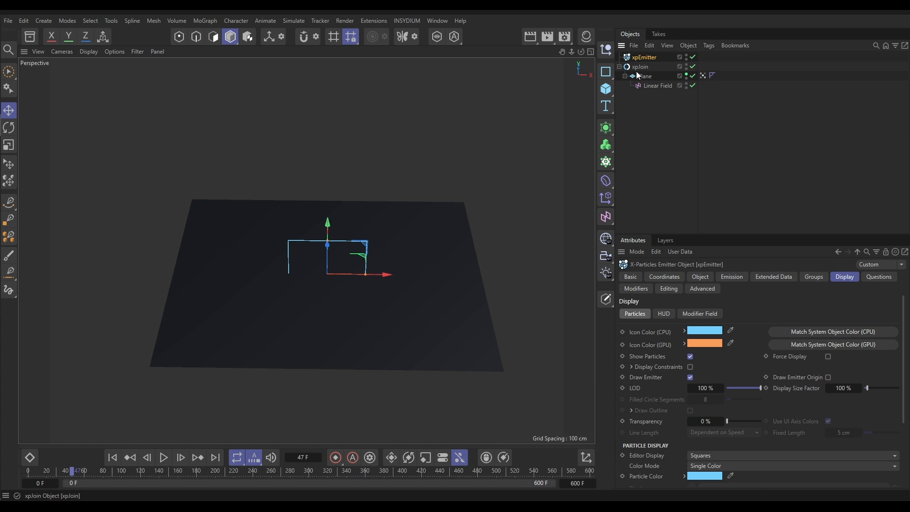
click(699, 276)
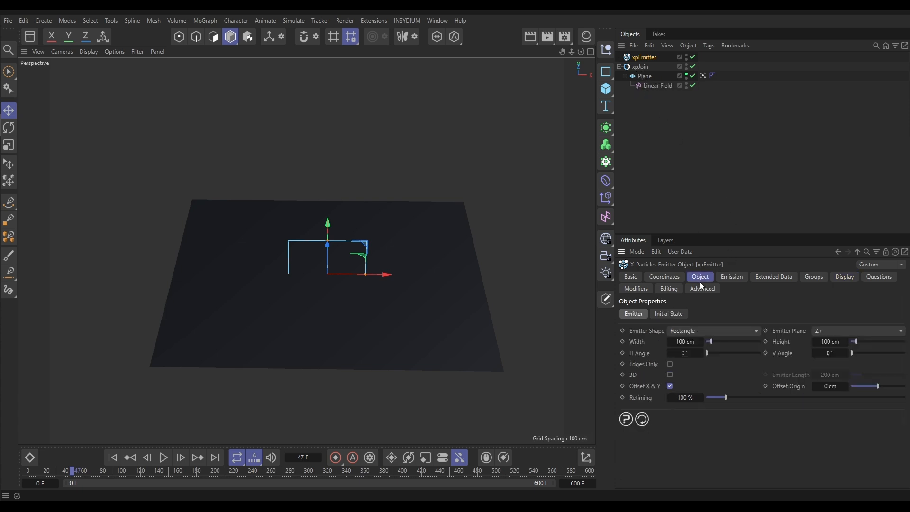
click(713, 330)
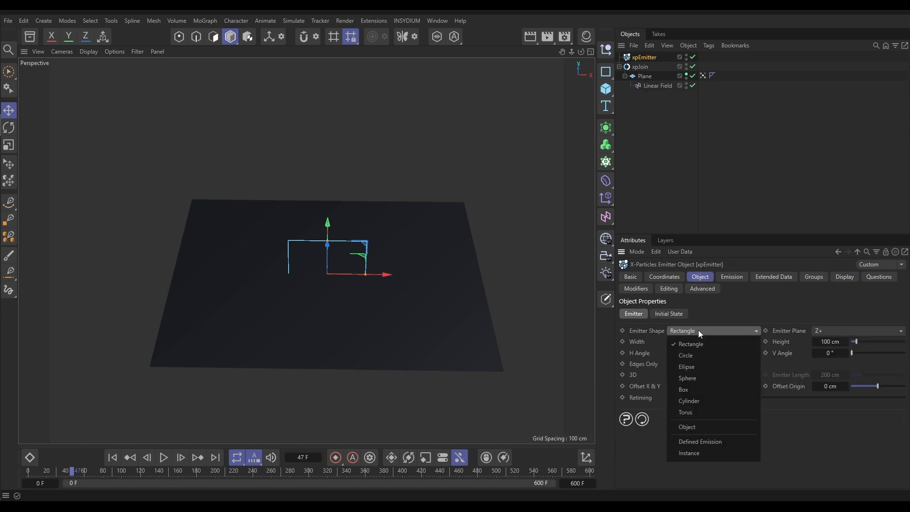
click(686, 429)
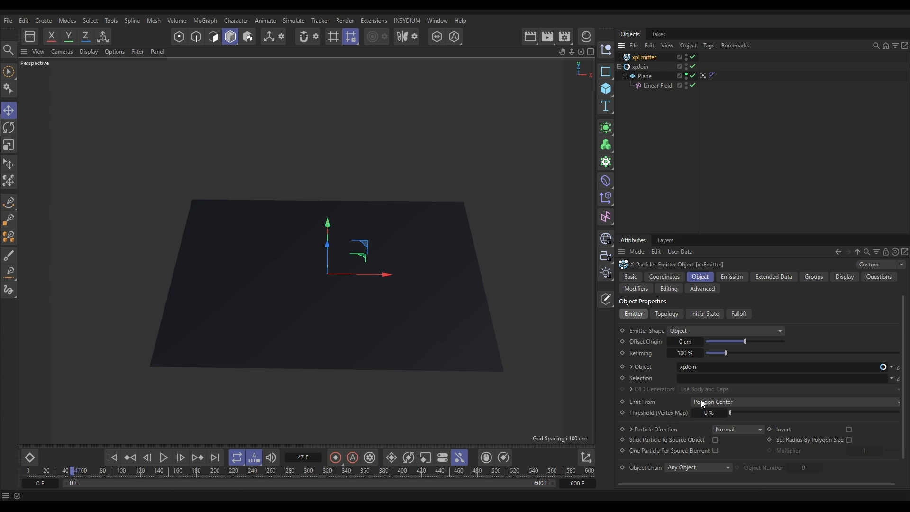
click(713, 402)
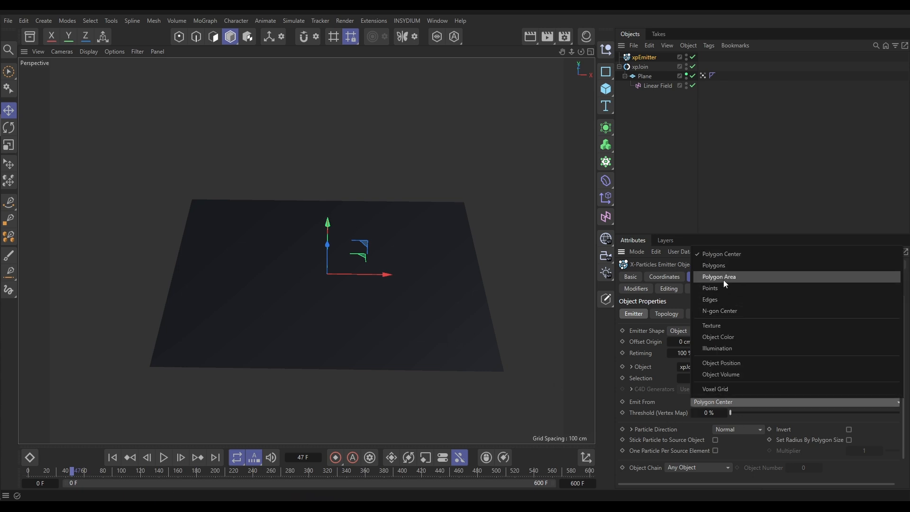
click(718, 276)
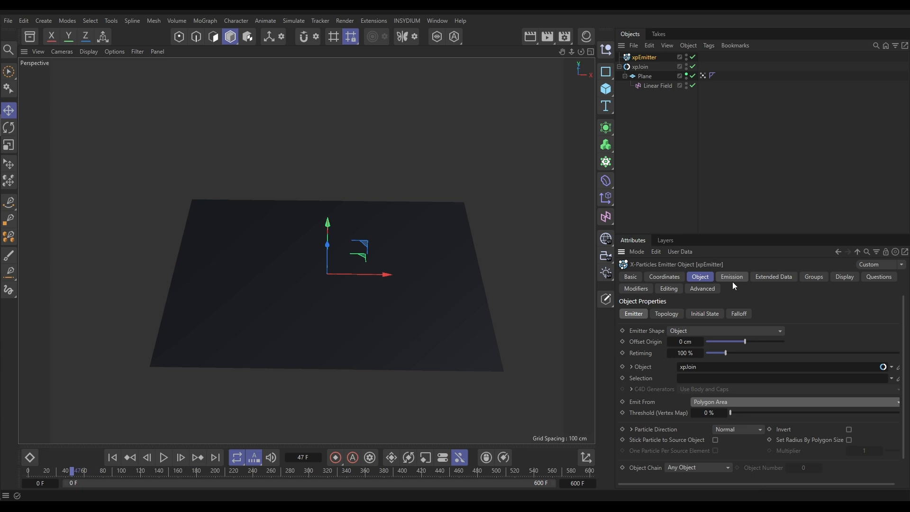
- Set the emitter's Birthrate to 50000 and its editor display to Dots
click(730, 276)
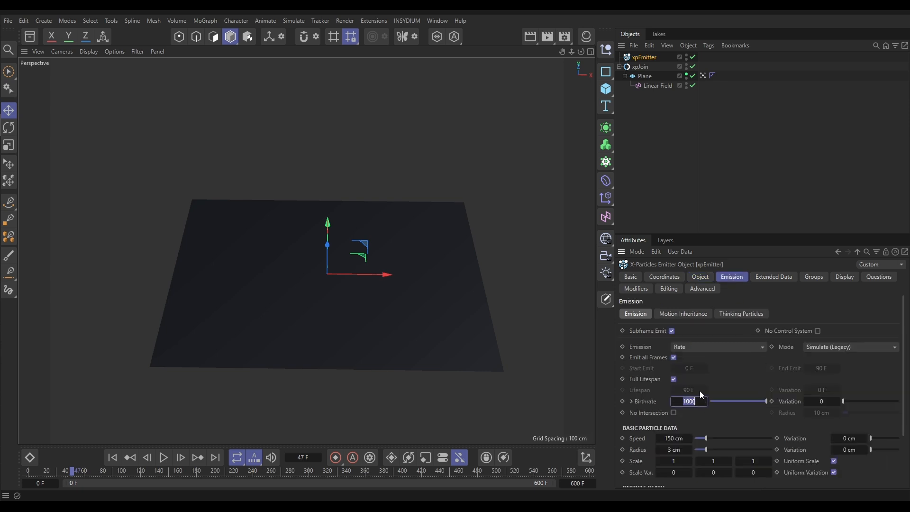
text(50000)
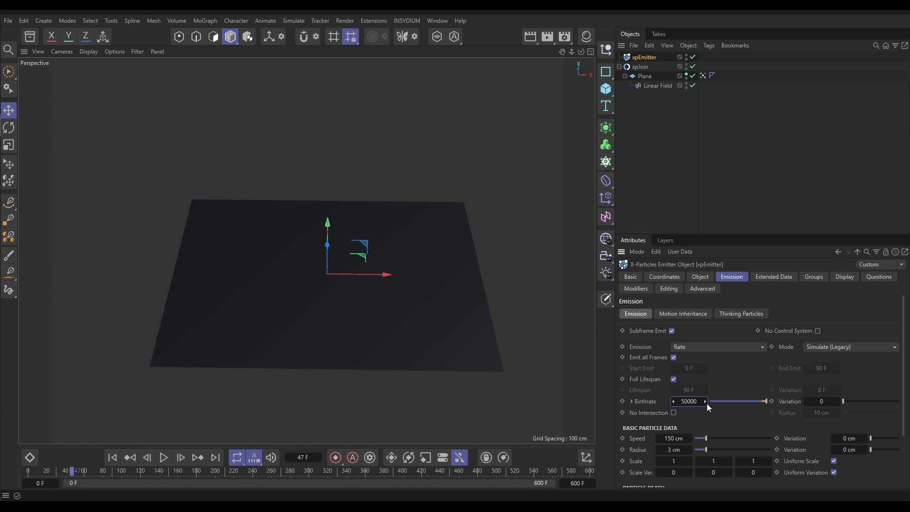
click(843, 278)
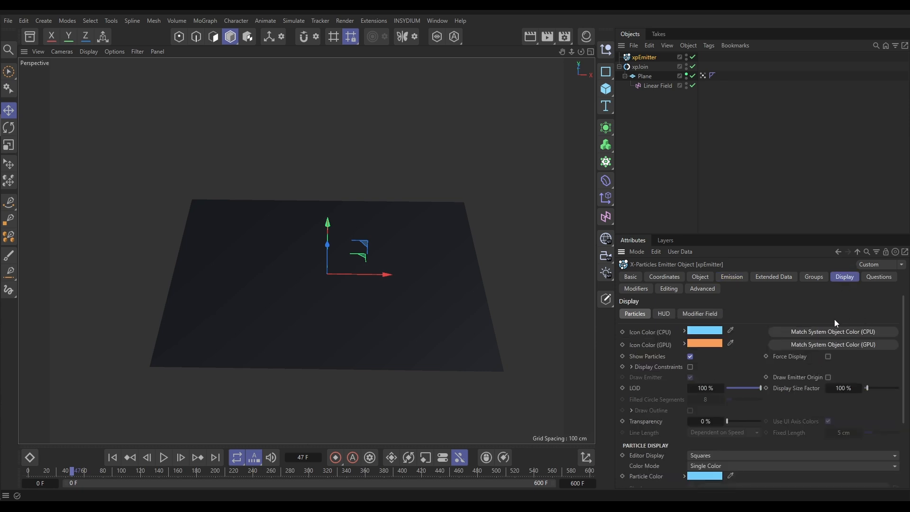
mouse_move(690, 463)
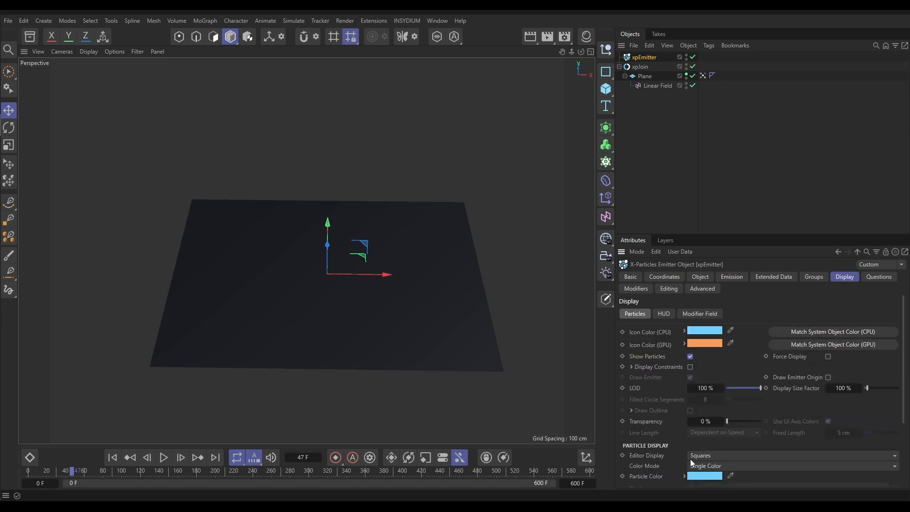
click(790, 455)
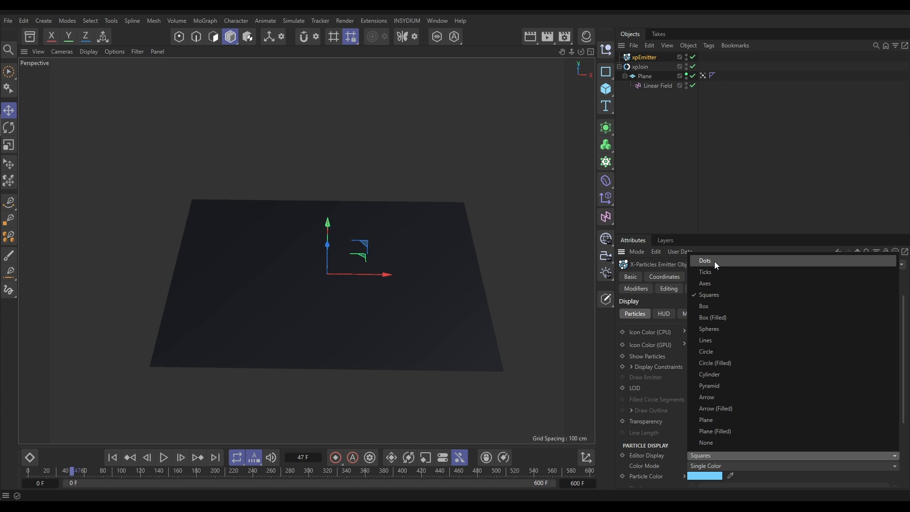
click(704, 260)
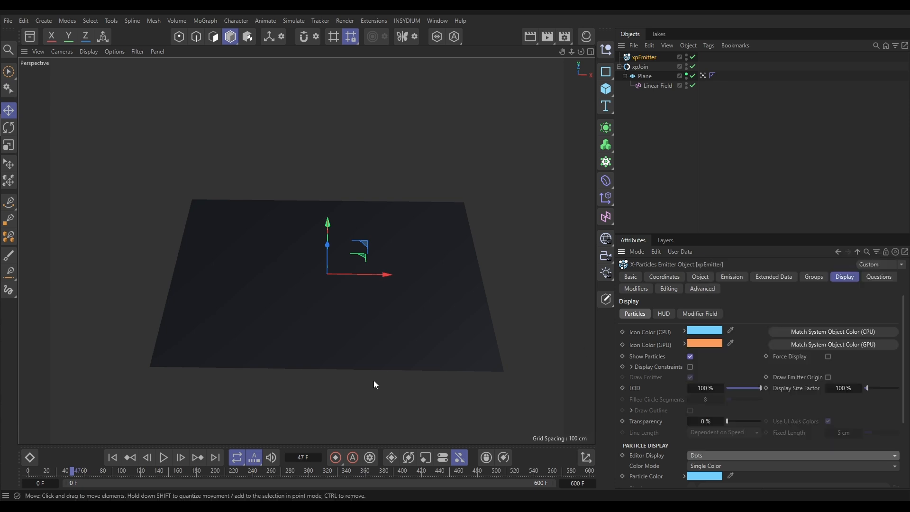
- Play the simulation so particles stream from the plane, then select the vertex map tag
click(164, 456)
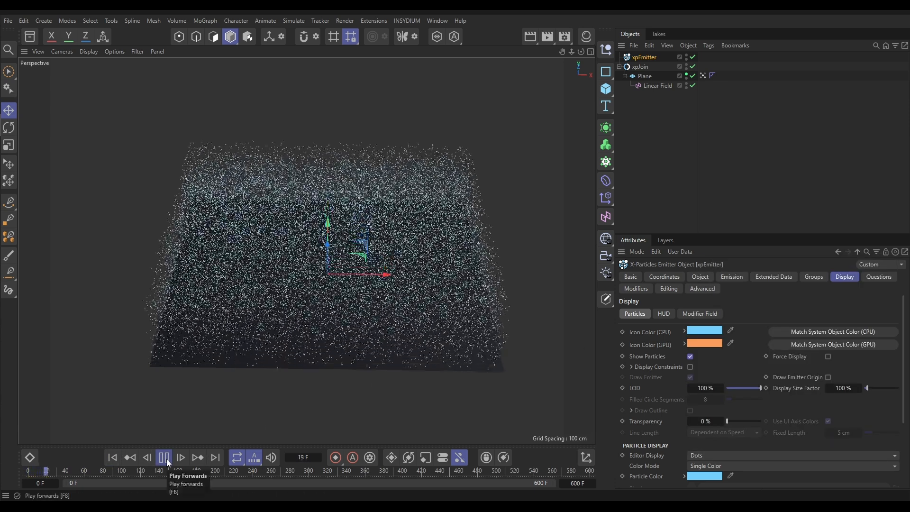
click(164, 457)
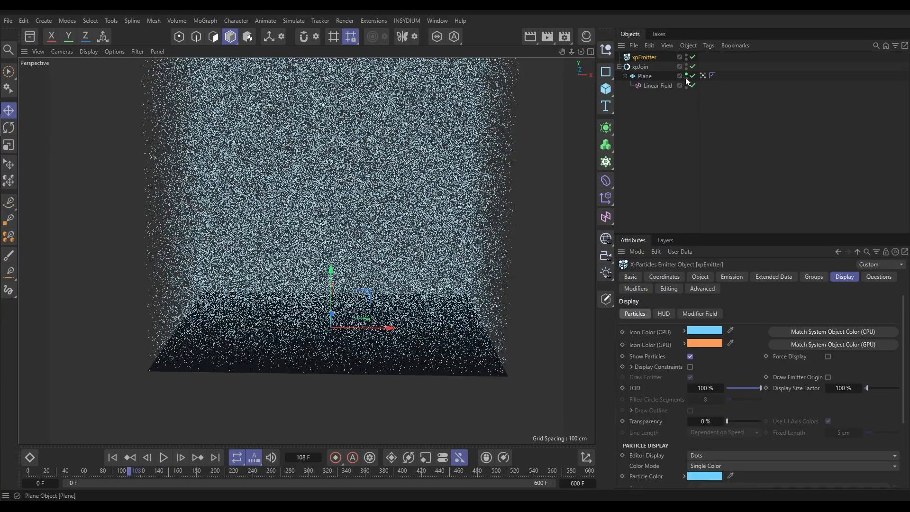
click(658, 85)
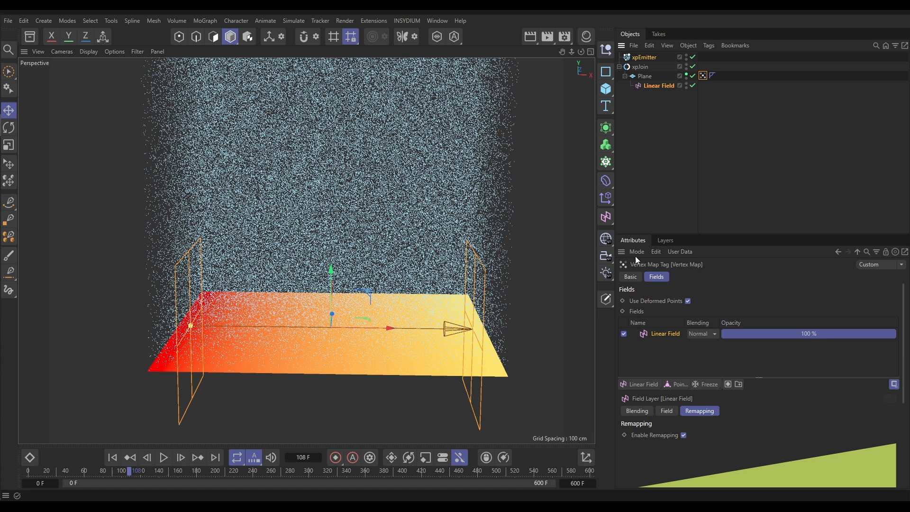
mouse_move(301, 328)
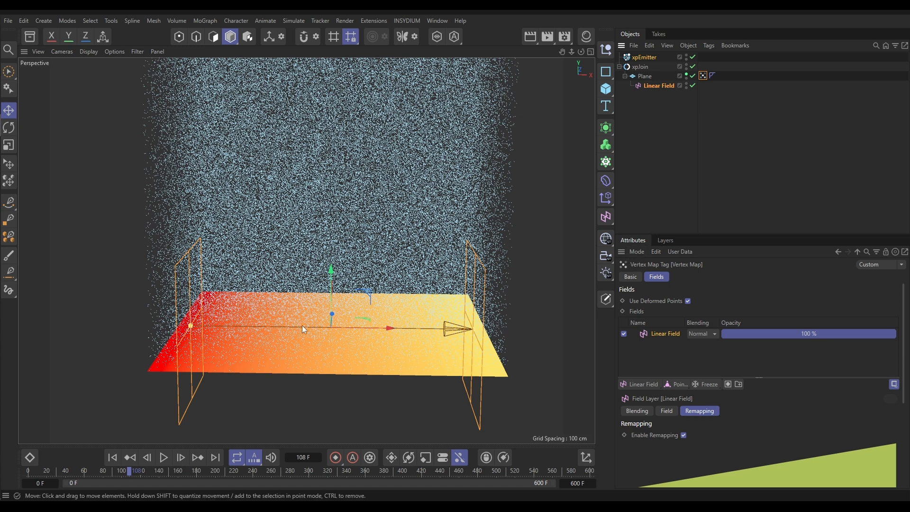
- Select the xpEmitter to restrict its emission to the plane's Vertex Map
click(644, 57)
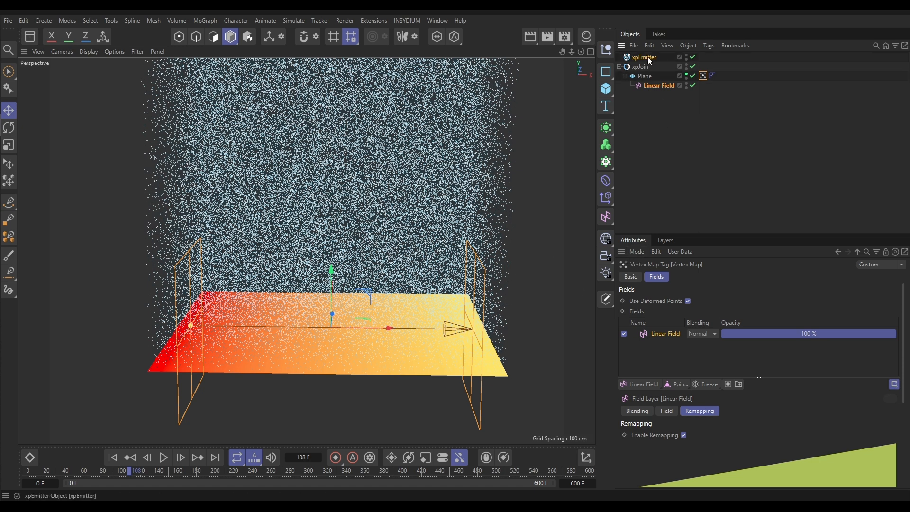
click(643, 57)
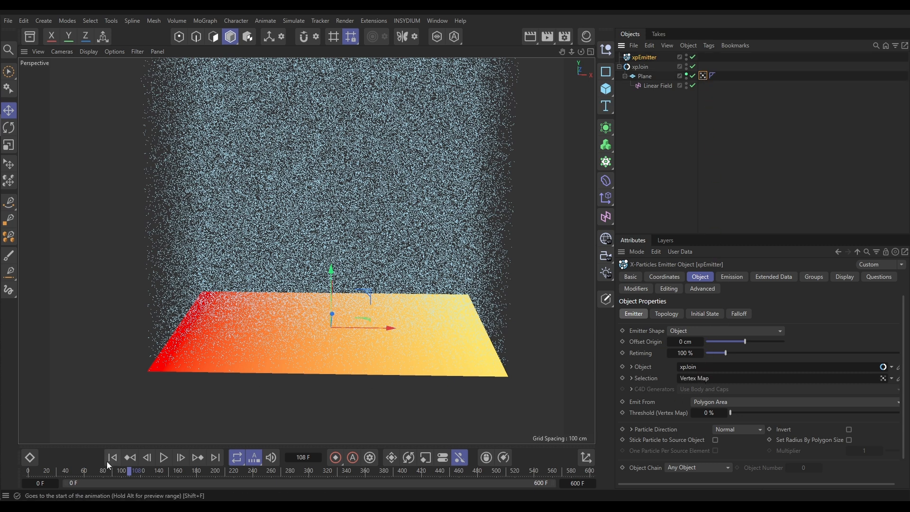
click(164, 458)
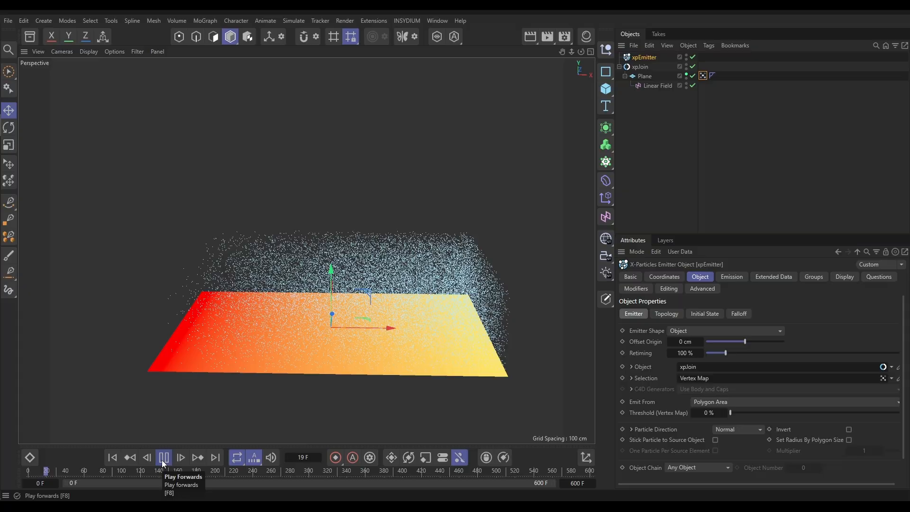
click(164, 457)
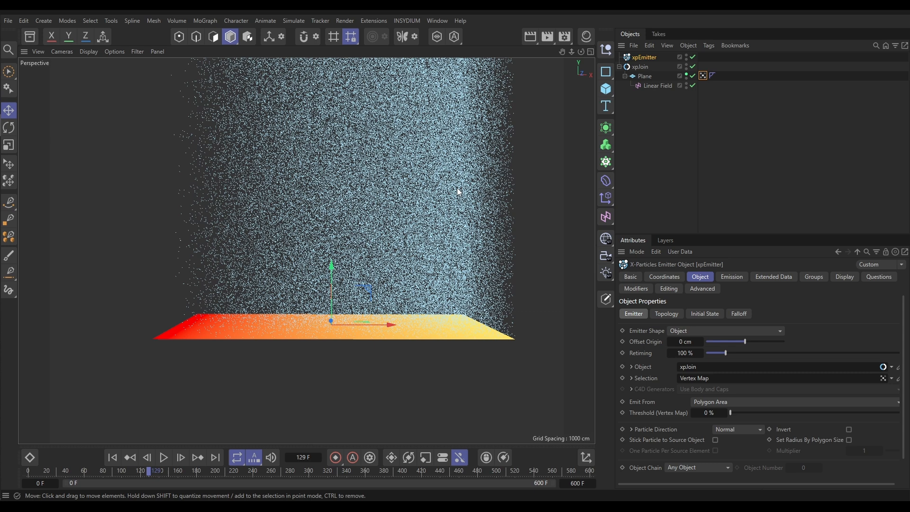
mouse_move(423, 222)
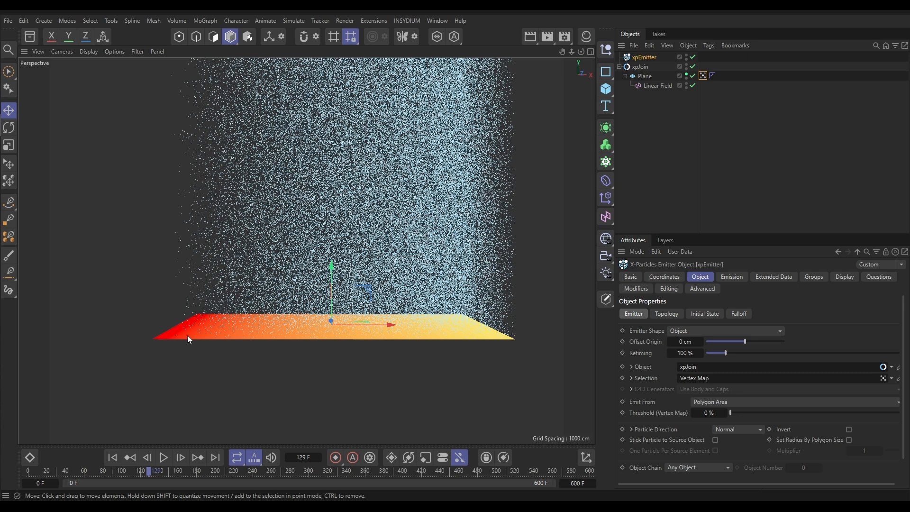
mouse_move(209, 274)
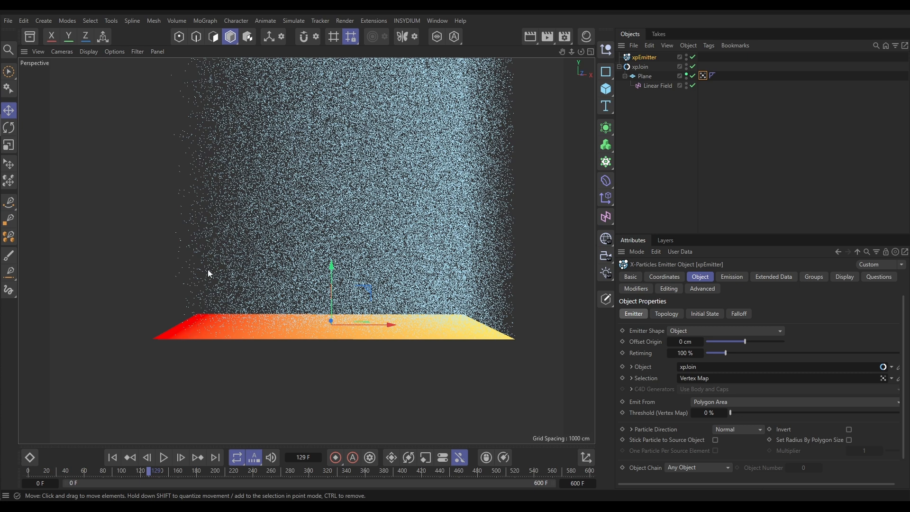
mouse_move(216, 221)
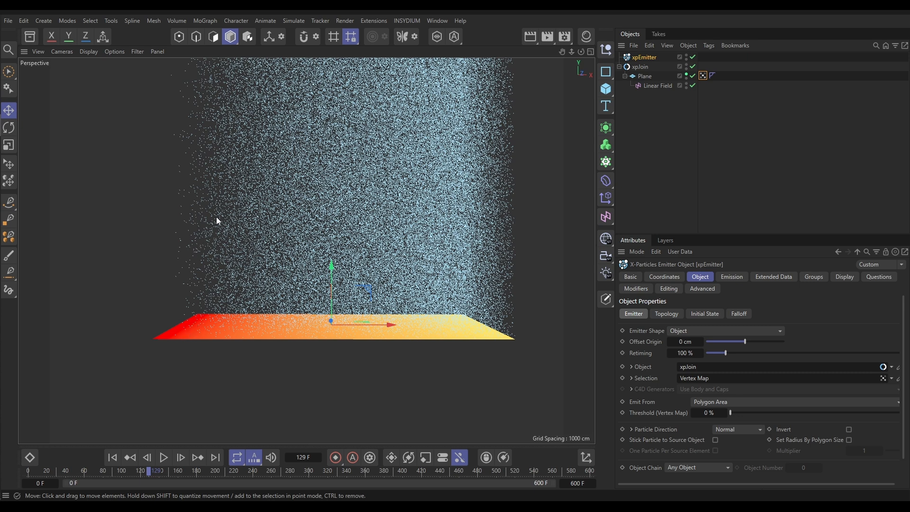
mouse_move(478, 110)
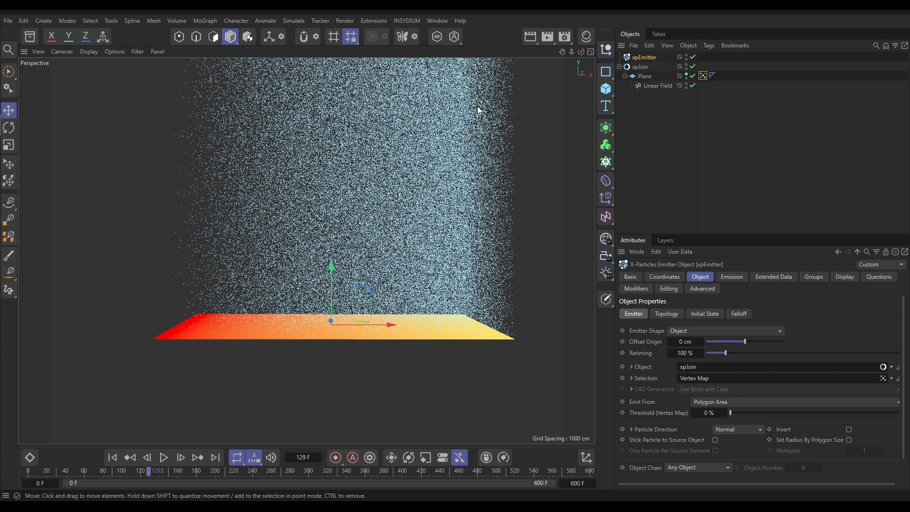
mouse_move(467, 195)
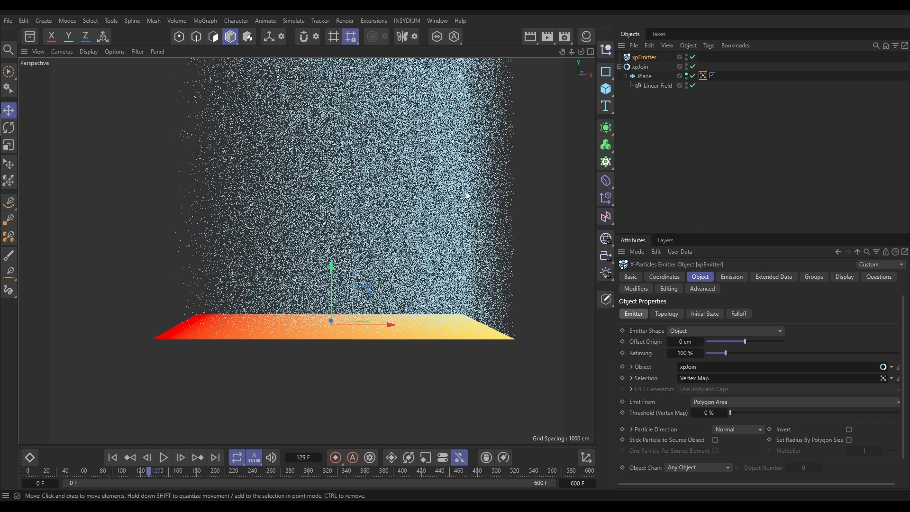
mouse_move(342, 338)
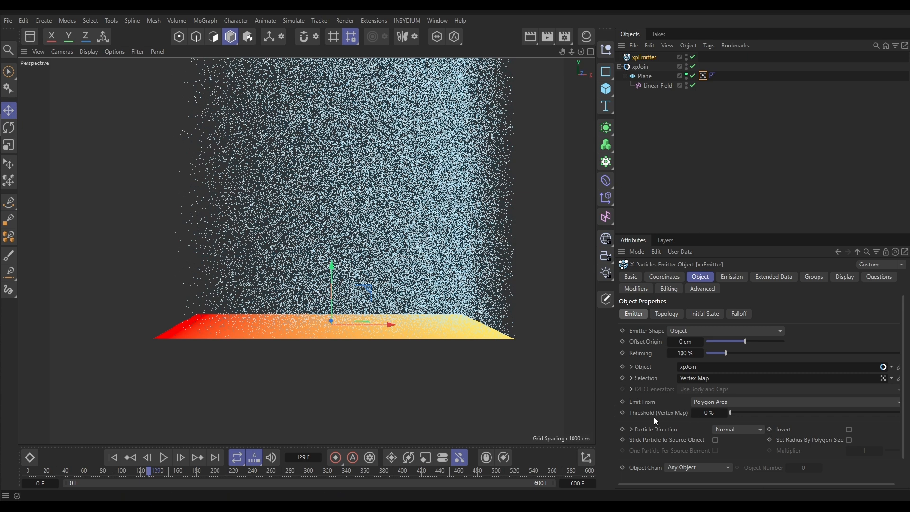
mouse_move(634, 418)
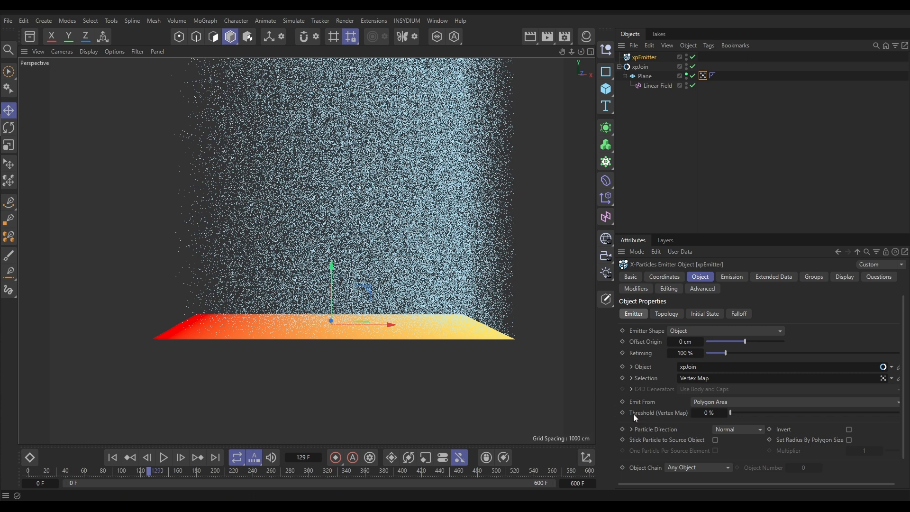
click(708, 412)
text(50)
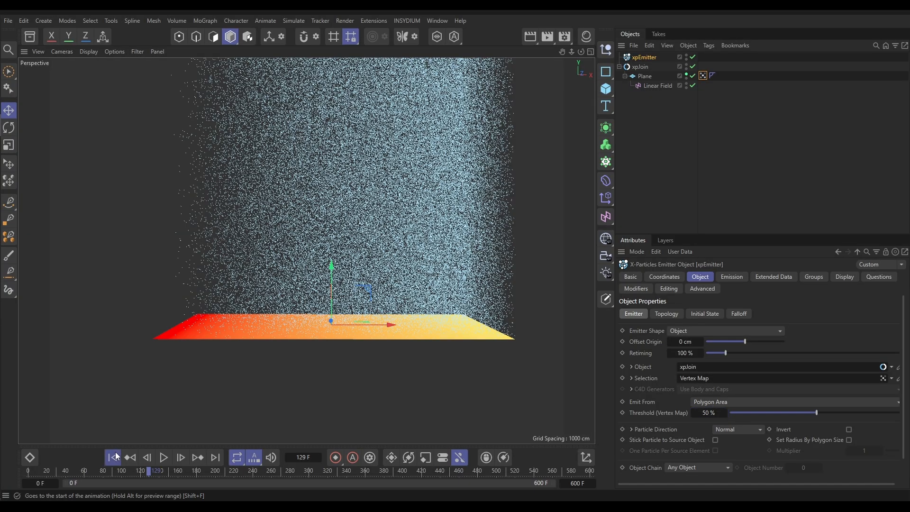
click(164, 457)
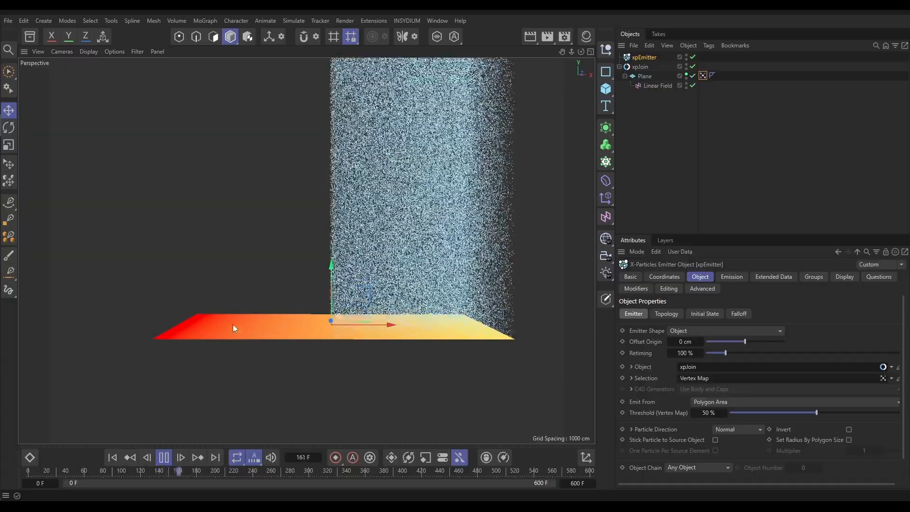
click(164, 457)
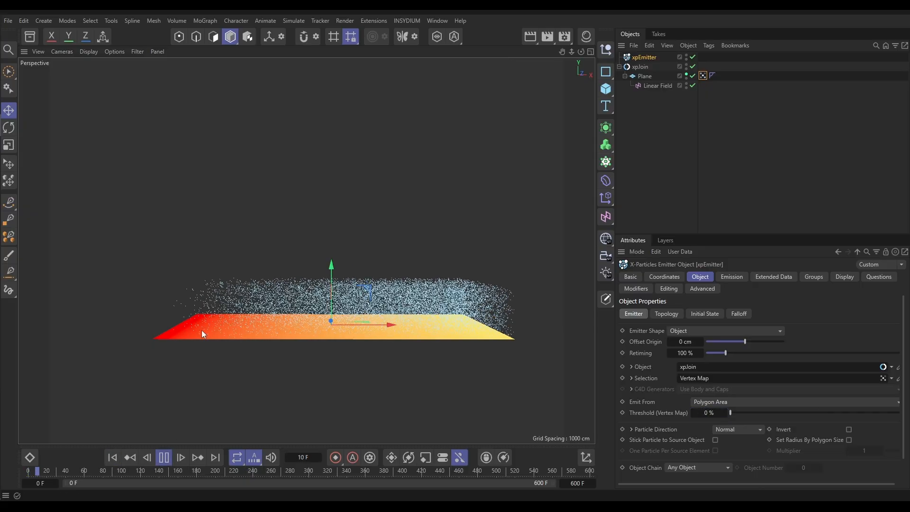
- Play the particle simulation and pause around frame 75
click(163, 457)
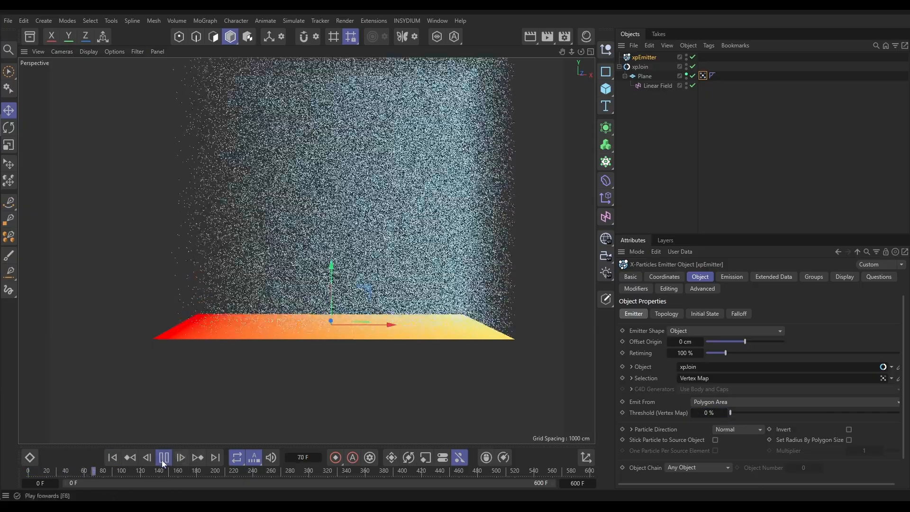
click(164, 456)
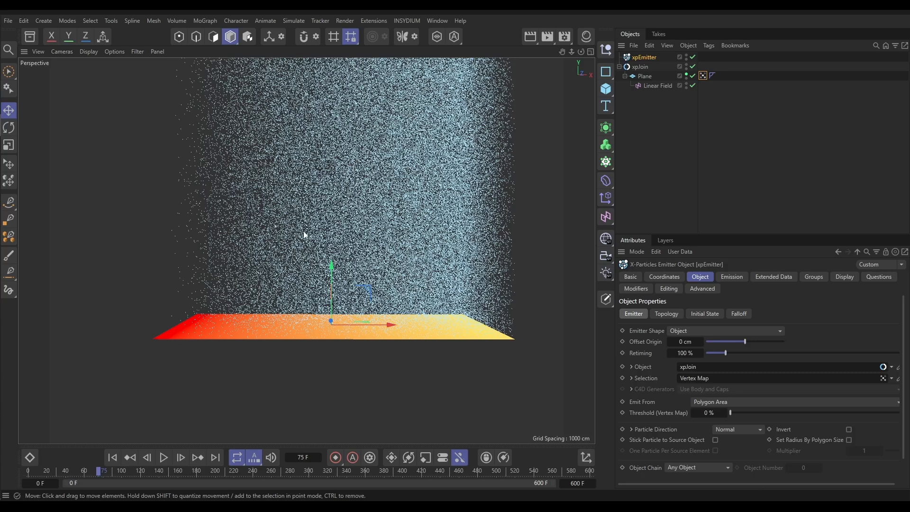
mouse_move(329, 237)
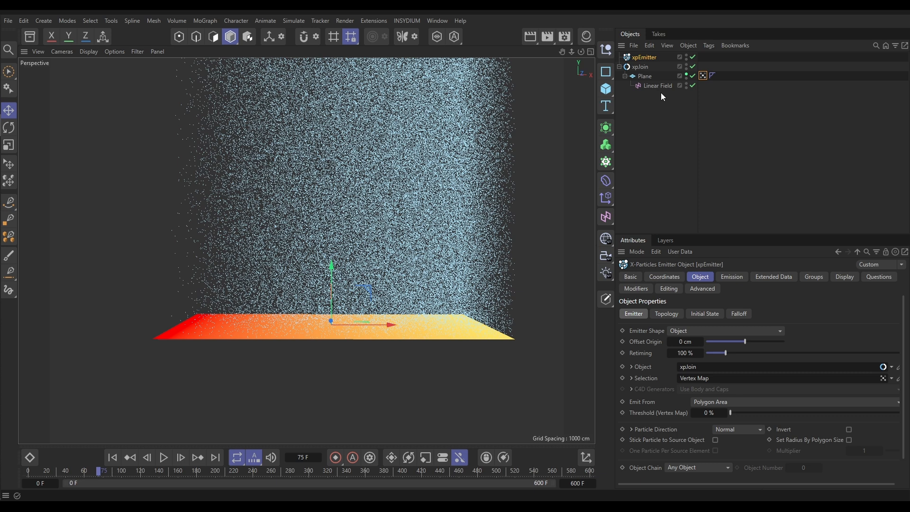
- Select the Linear Field to show its Remapping settings for a curve contour
click(657, 86)
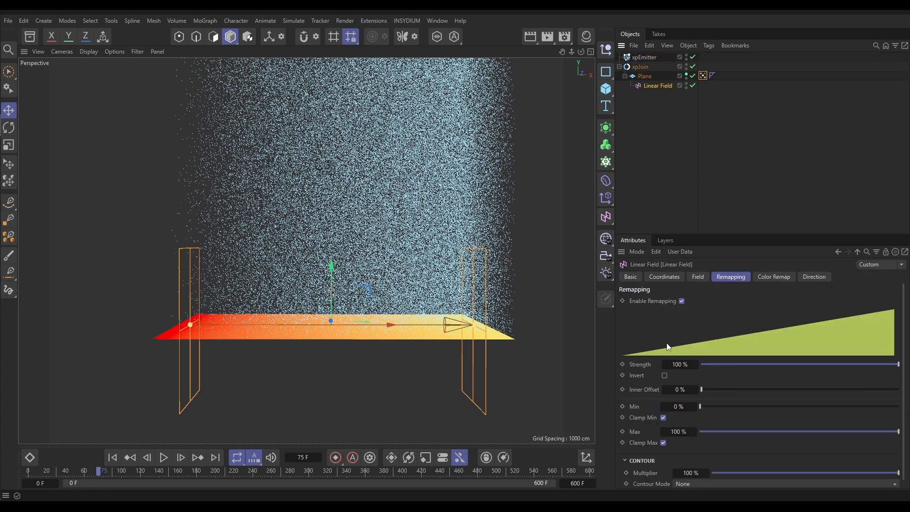
mouse_move(754, 342)
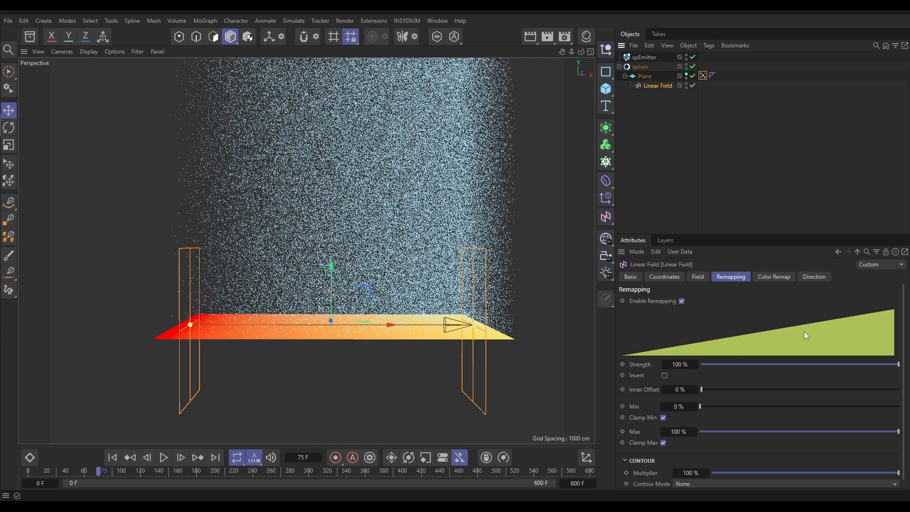
mouse_move(882, 314)
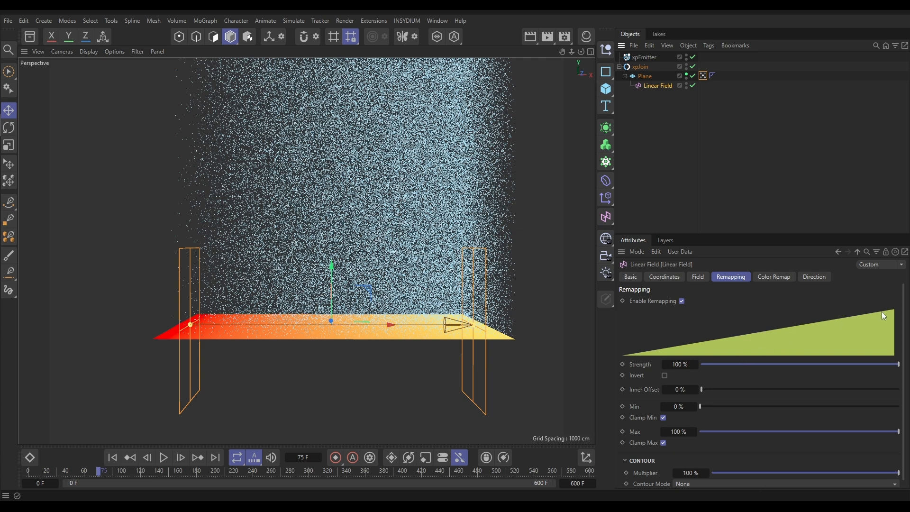
mouse_move(837, 332)
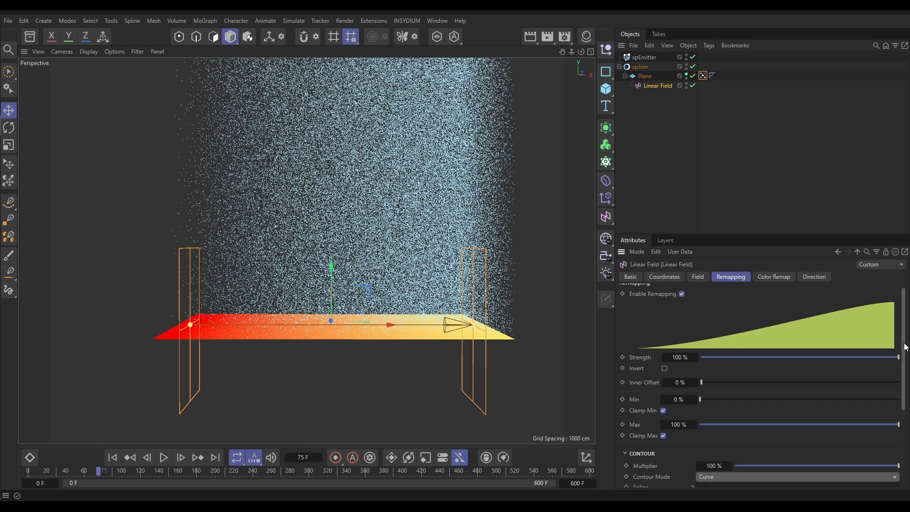
- Drag the contour spline points into a flat start with a steep late rise
scroll(down, 3)
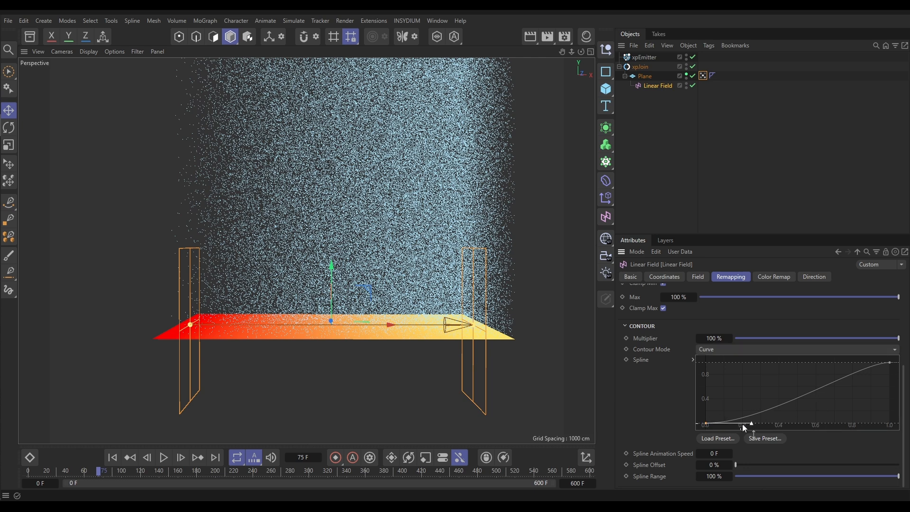
drag(751, 423, 833, 422)
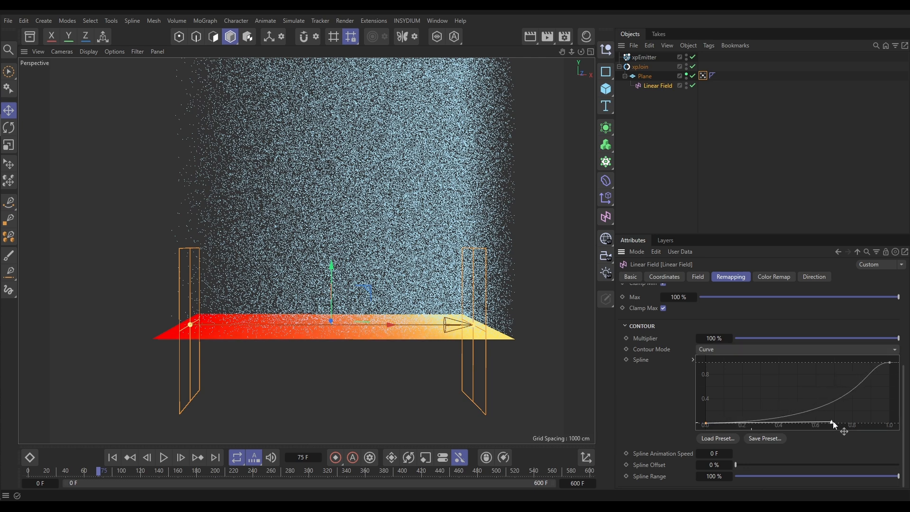
drag(833, 424, 869, 423)
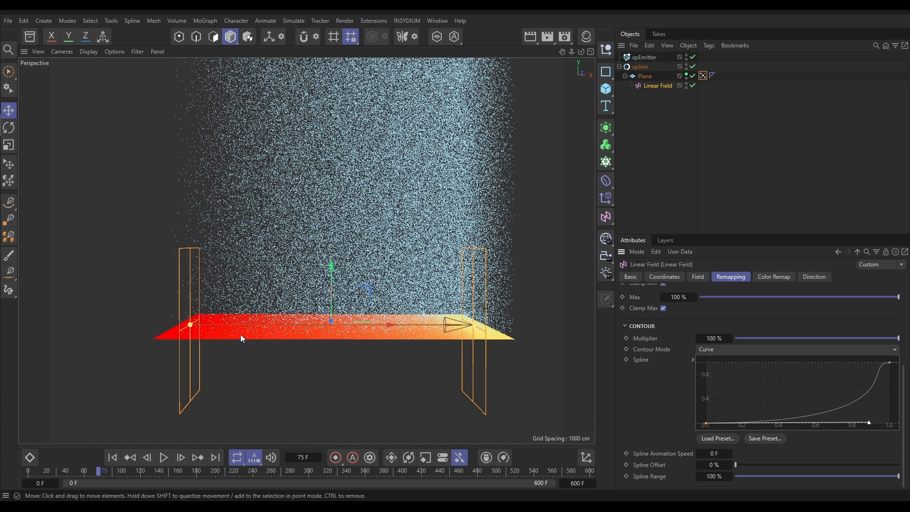
mouse_move(273, 344)
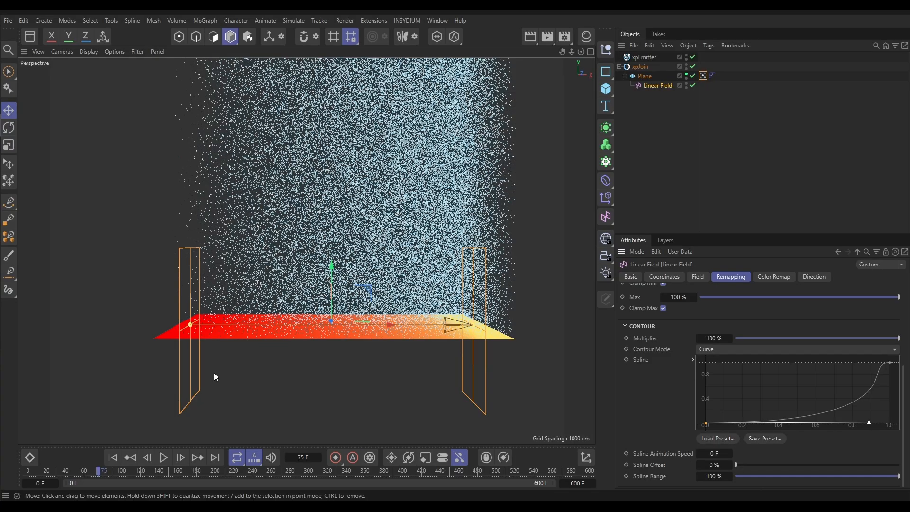
- Rewind and replay the simulation, pausing to inspect particle density over the gradient
click(164, 457)
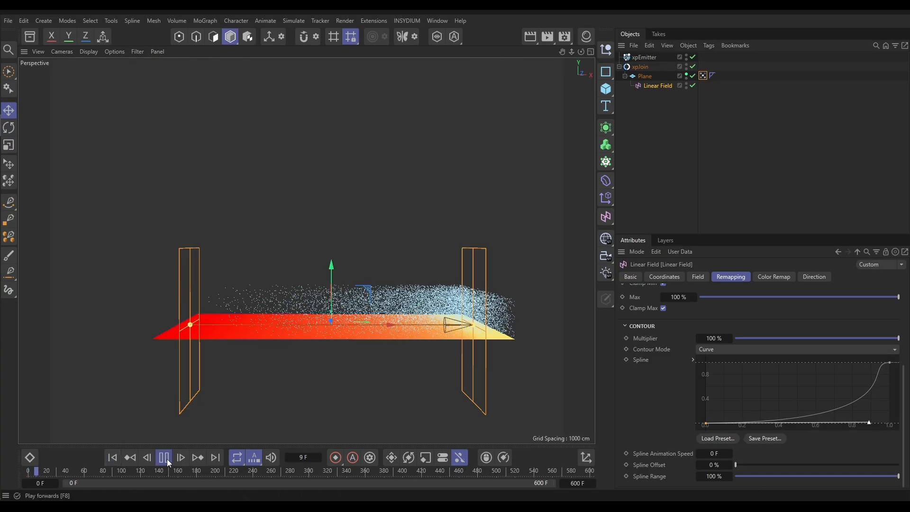
click(164, 456)
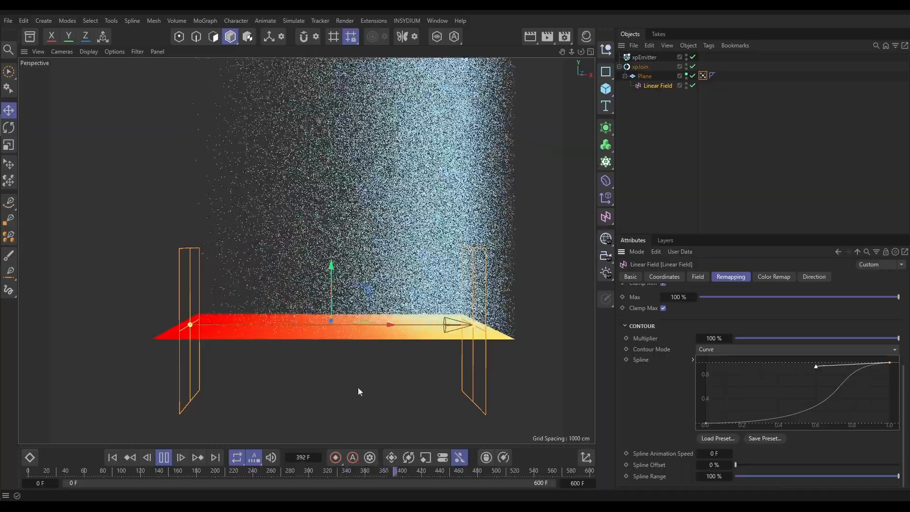
click(164, 456)
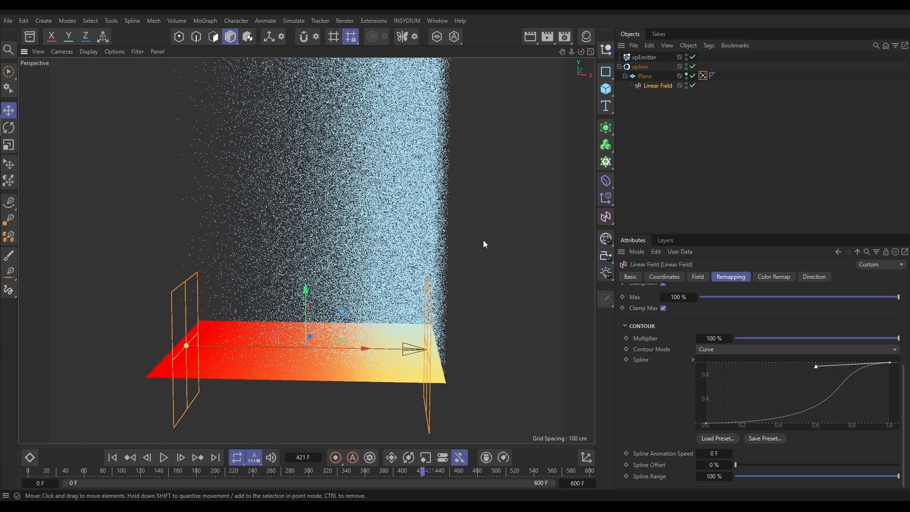
mouse_move(468, 267)
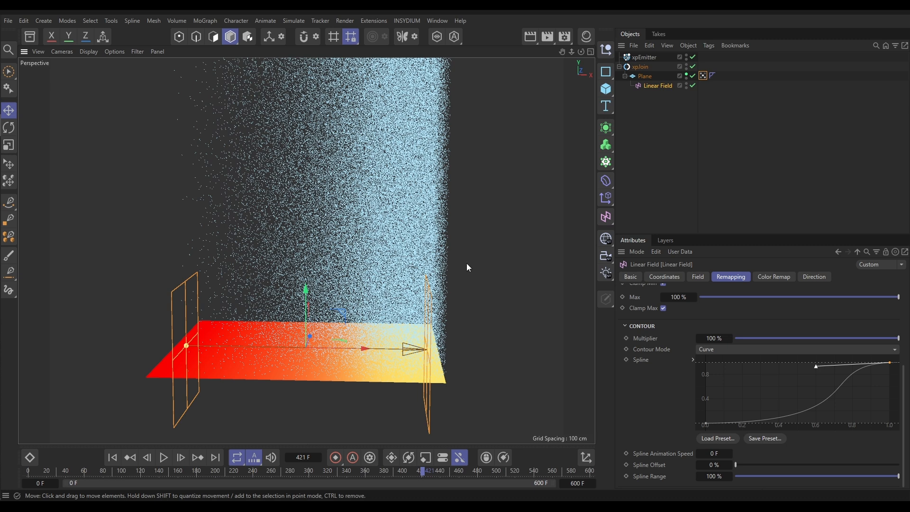
mouse_move(458, 249)
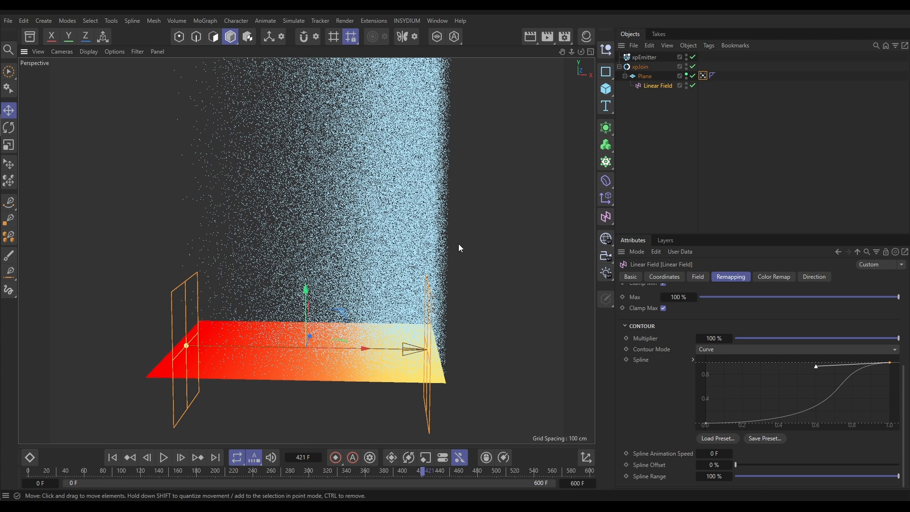